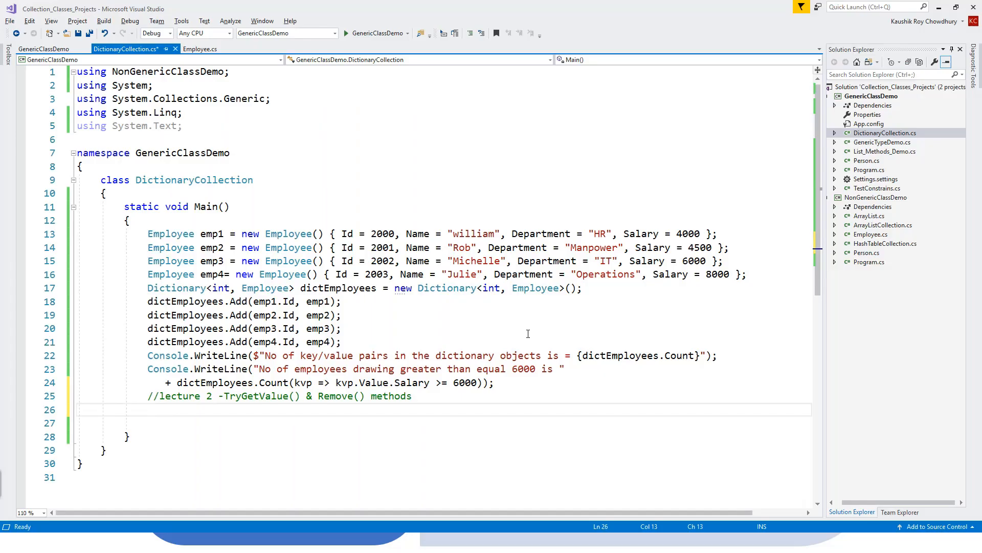
{"action": "mouse_move", "coordinate": [547, 315]}
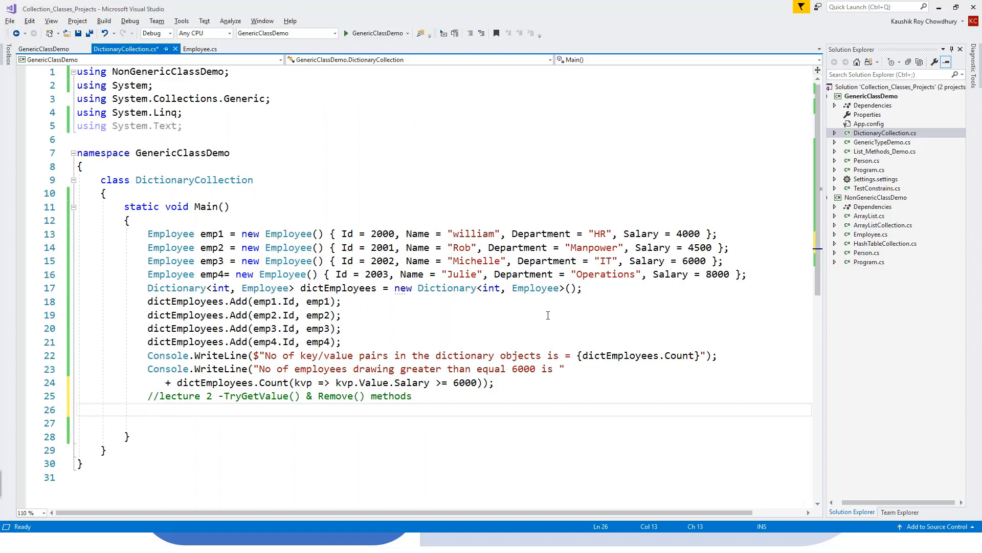
{"action": "mouse_move", "coordinate": [460, 418]}
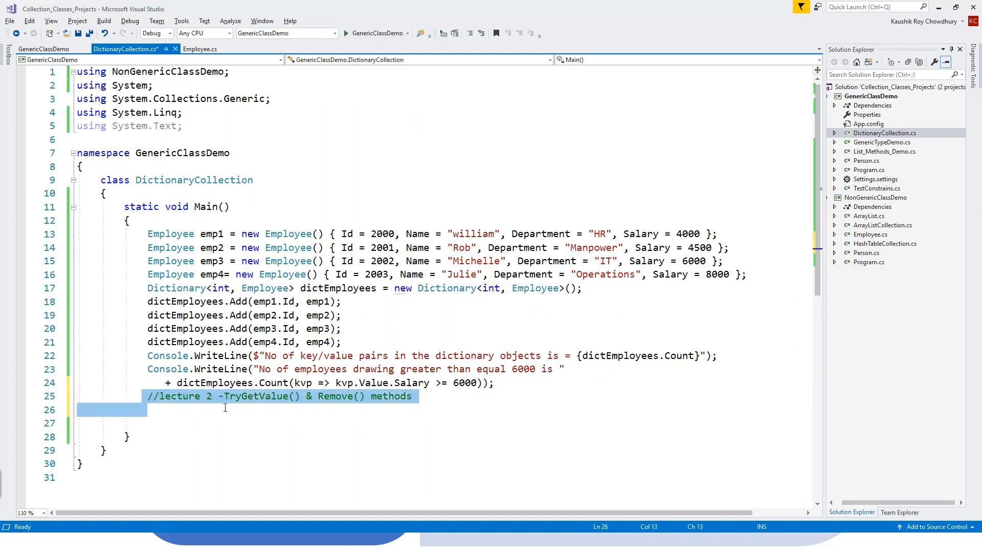
Add an empty if() below the lecture 2 comment, discarding the abandoned Employee emp declaration
{"action": "left_click", "coordinate": [285, 424]}
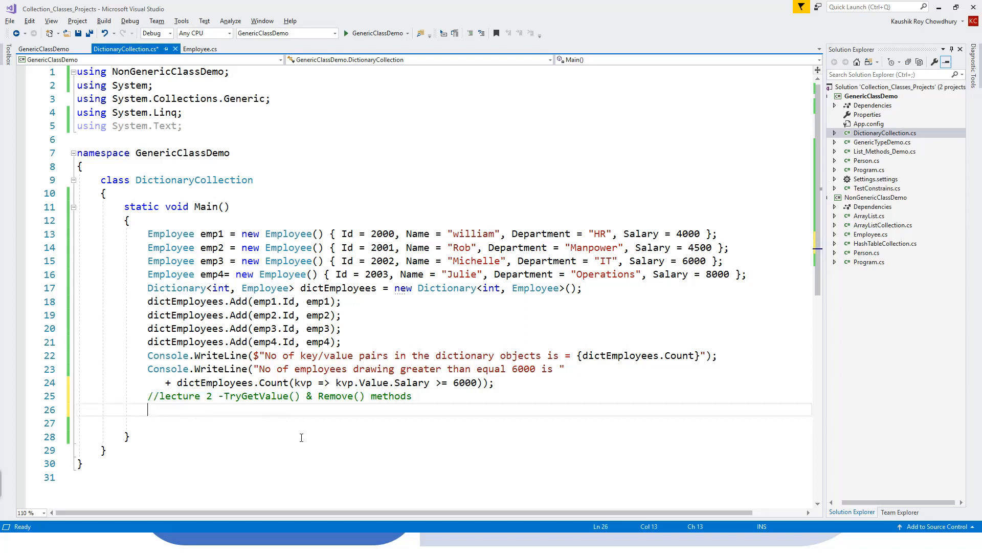
{"action": "mouse_move", "coordinate": [261, 402]}
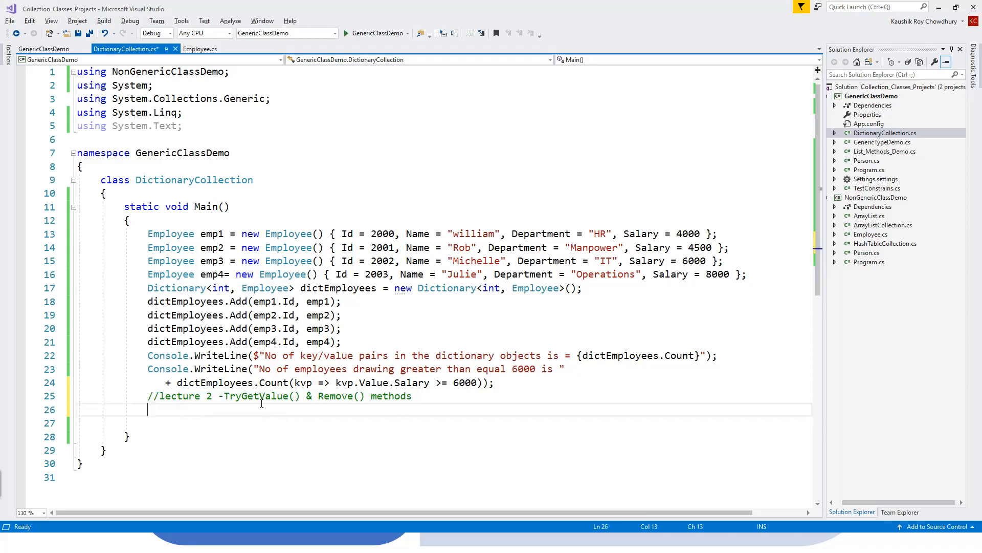
{"action": "mouse_move", "coordinate": [304, 444]}
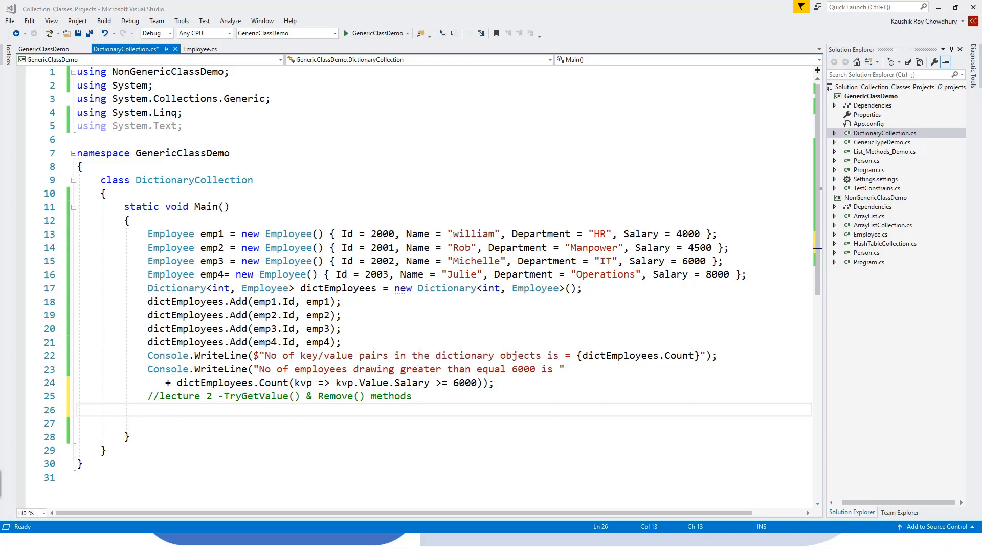
{"action": "mouse_move", "coordinate": [287, 446]}
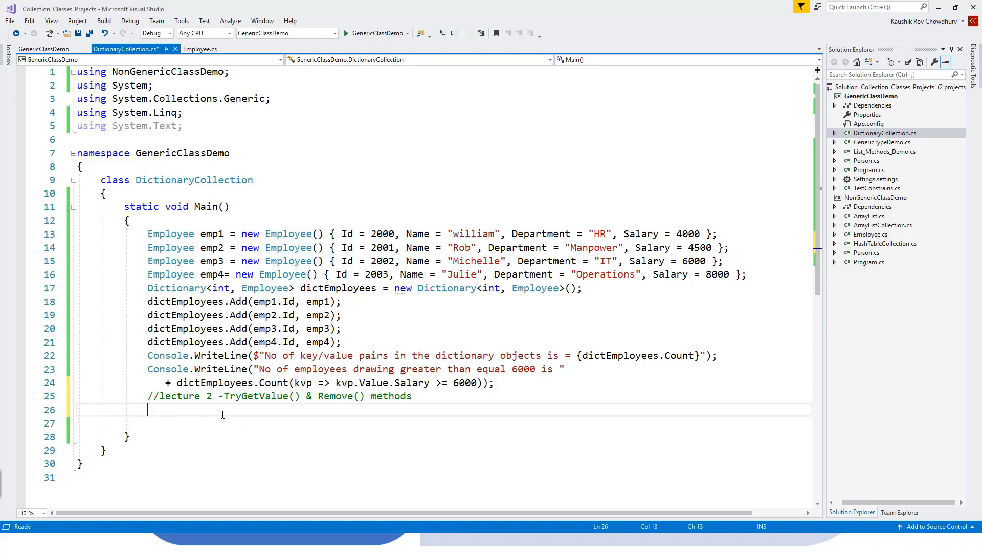
{"action": "type", "text": "Employee e"}
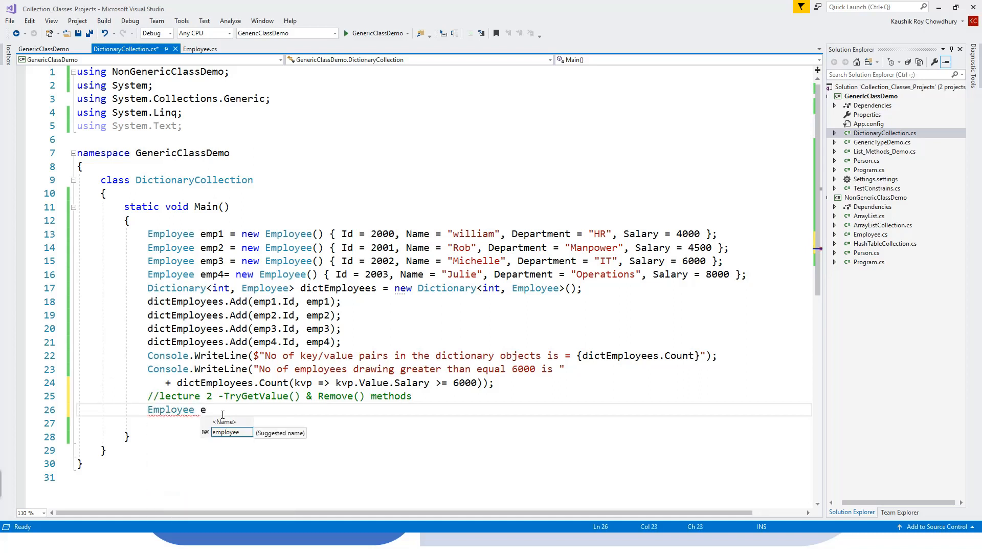
{"action": "type", "text": "mo"}
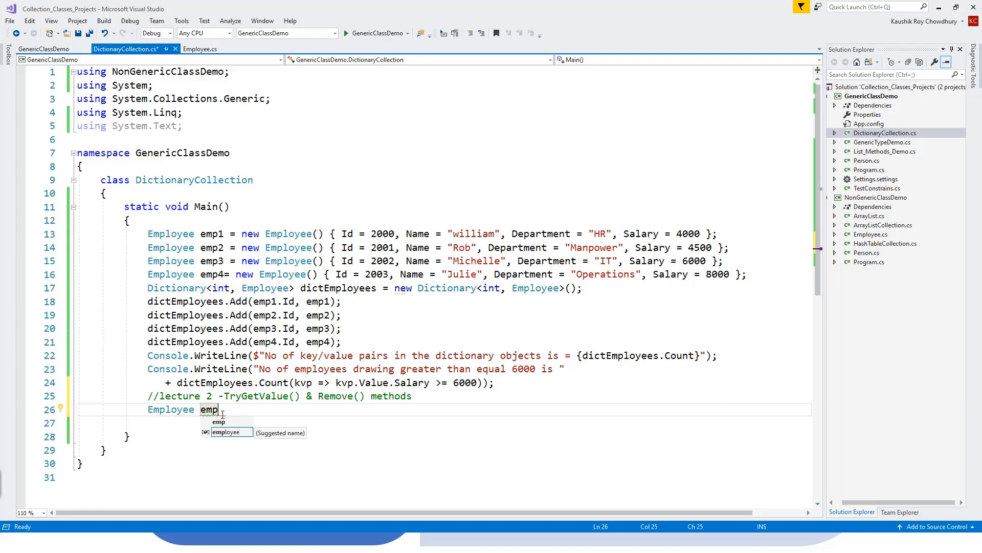
{"action": "type", "text": ";"}
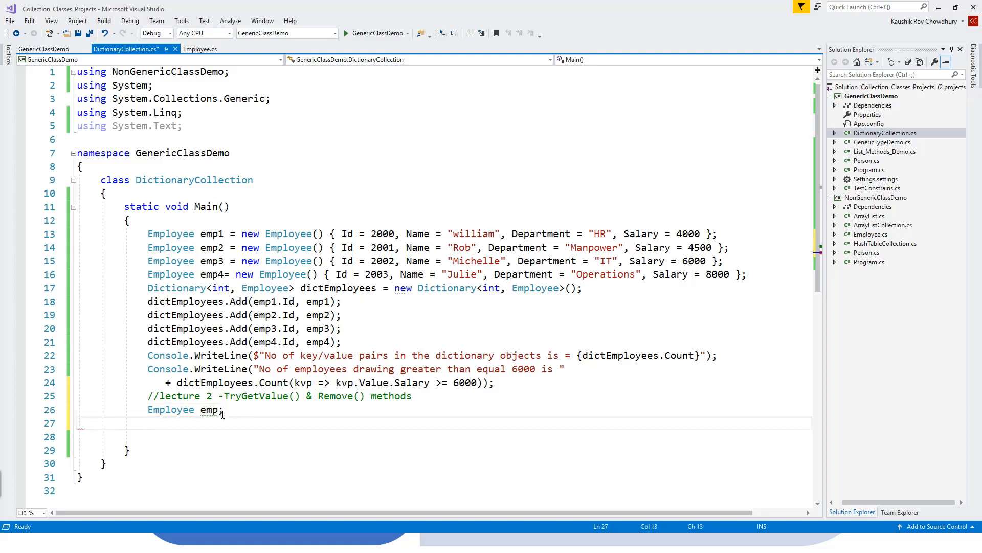
{"action": "type", "text": "if"}
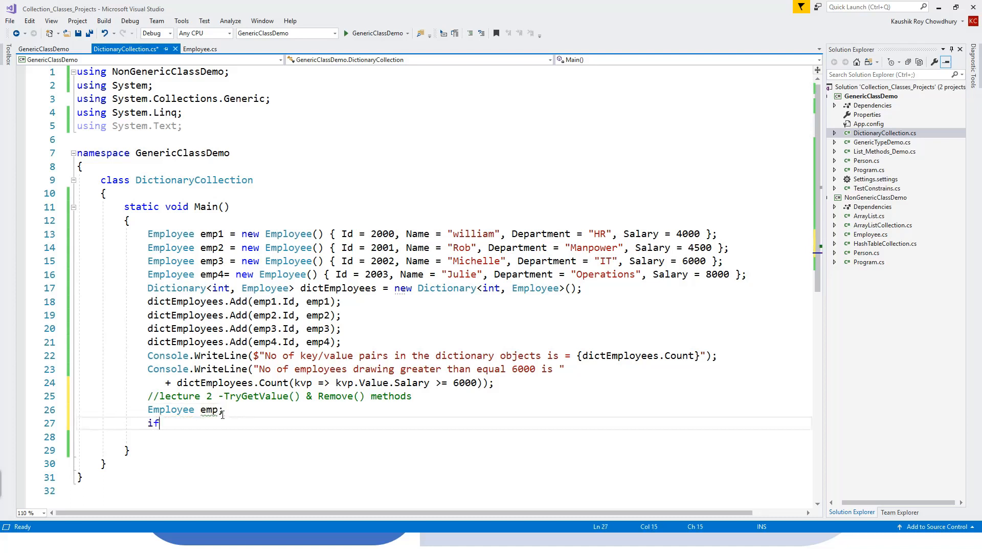
{"action": "type", "text": "()"}
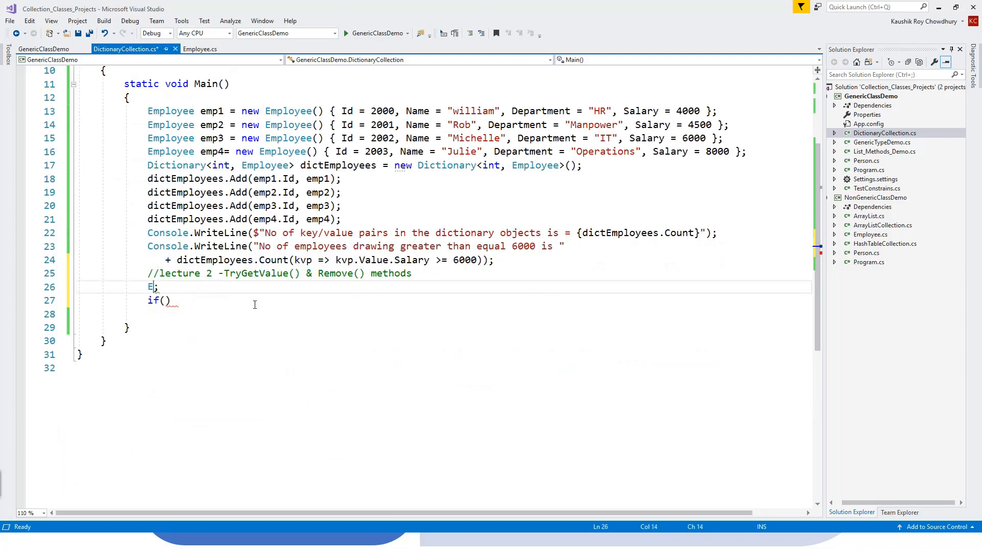
{"action": "key", "text": "Backspace"}
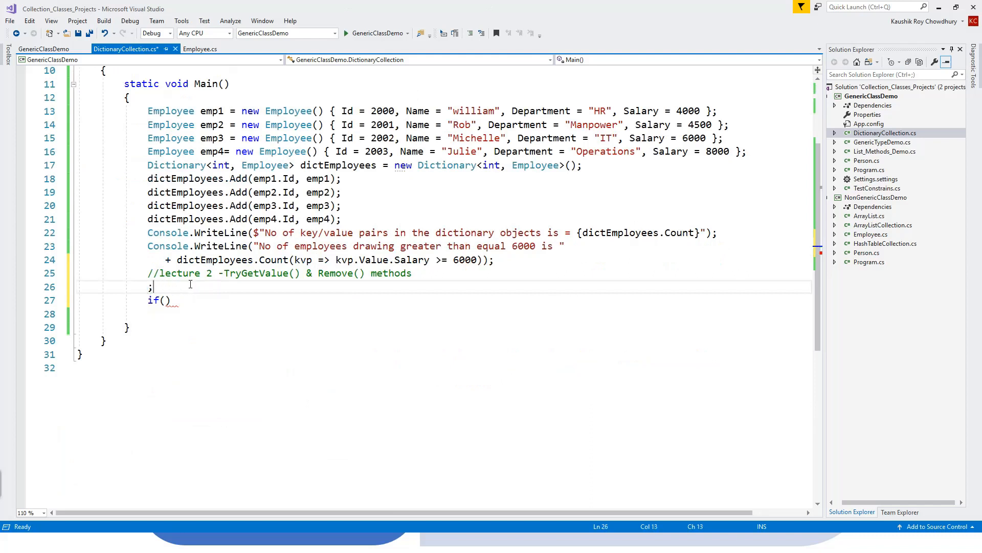
{"action": "key", "text": "Backspace"}
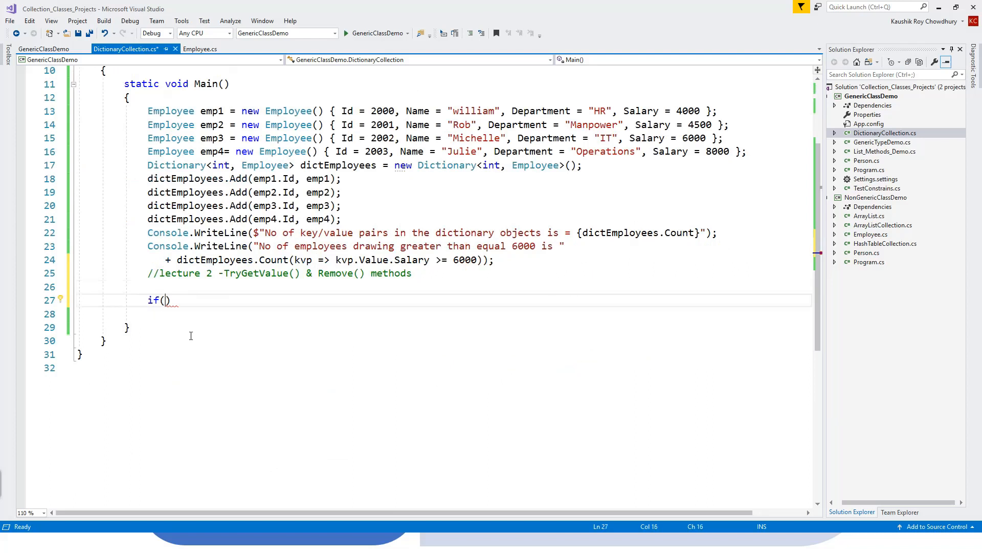
Make the if condition dictEmployees.TryGetValue(2002, out emp3)
{"action": "type", "text": "dictEmployees"}
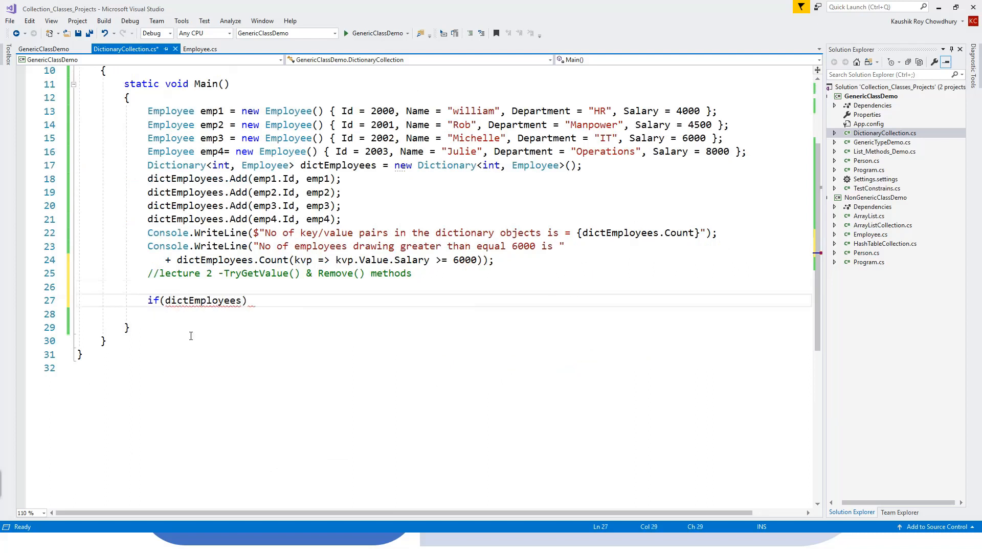
{"action": "type", "text": "."}
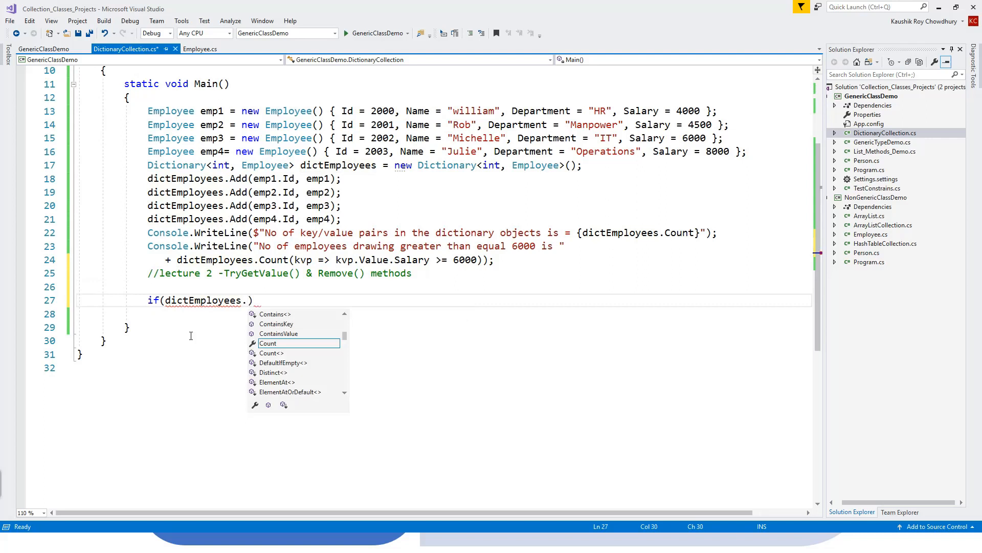
{"action": "type", "text": "Tr"}
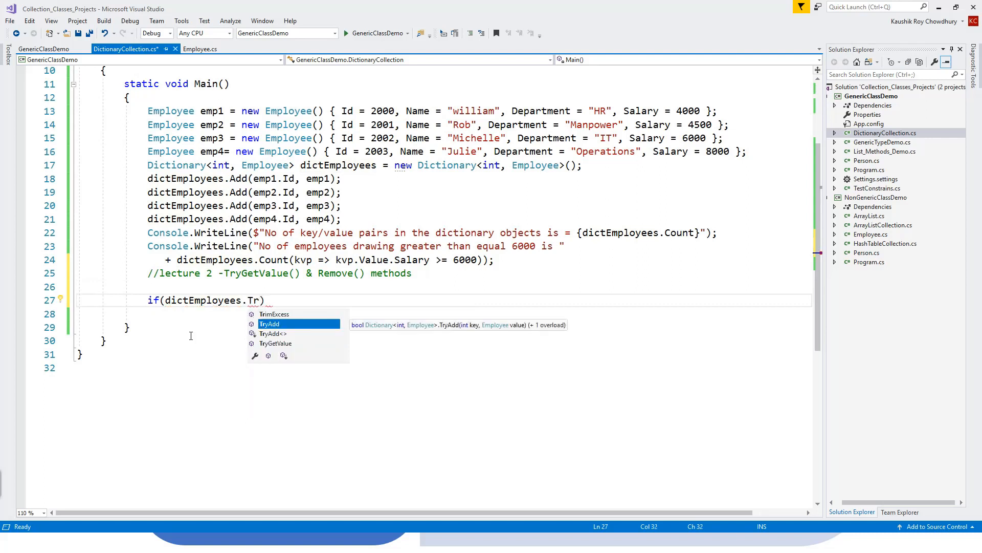
{"action": "type", "text": "yGetValue"}
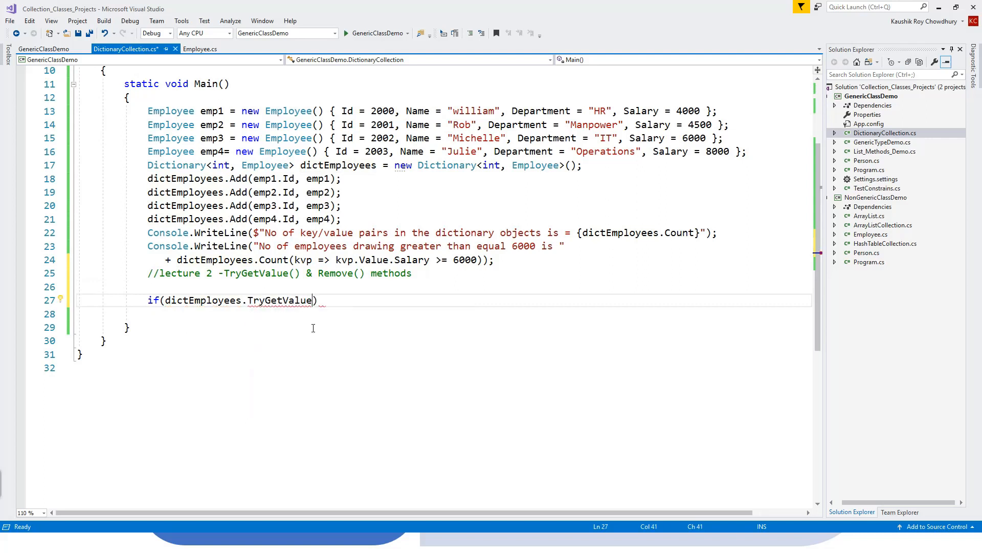
{"action": "mouse_move", "coordinate": [282, 301]}
{"action": "type", "text": "("}
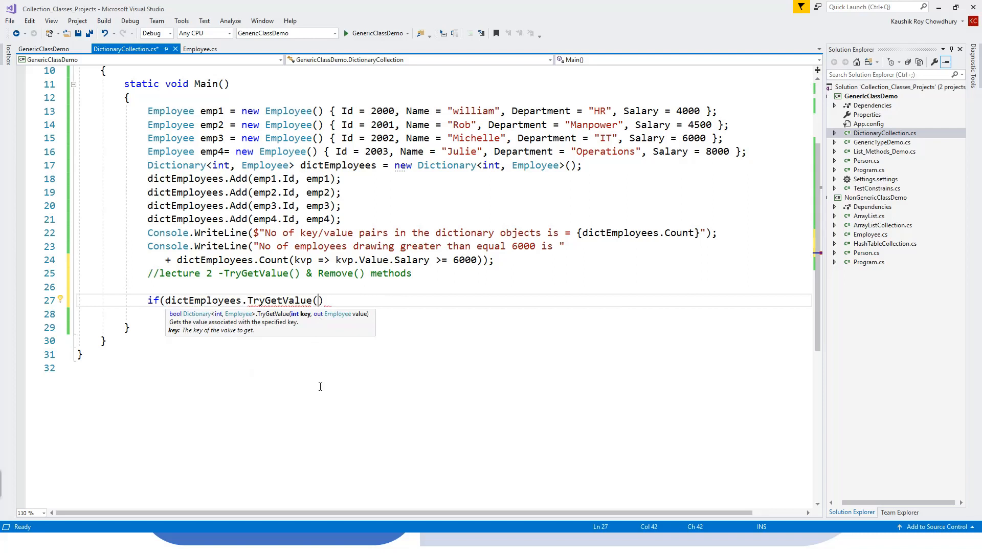
{"action": "type", "text": ")"}
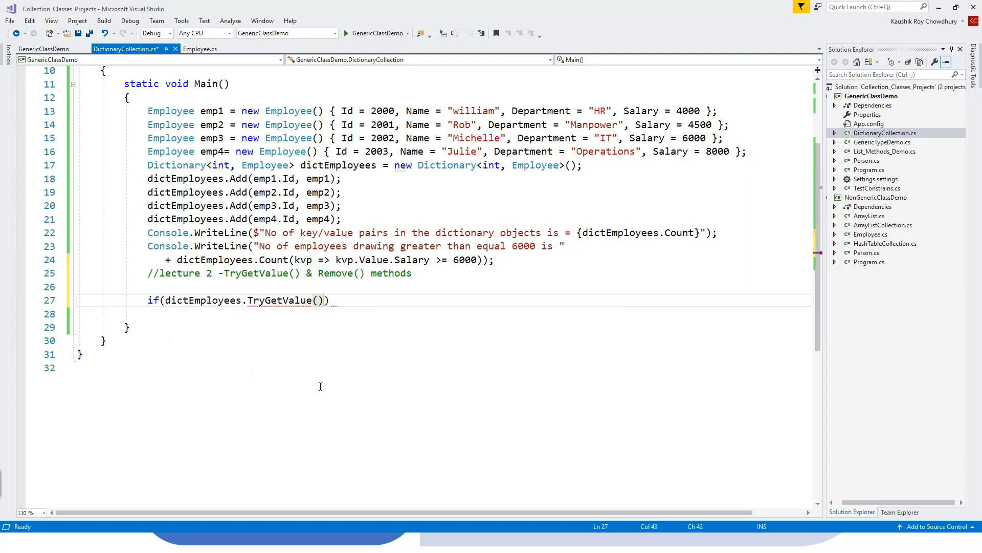
{"action": "type", "text": ")"}
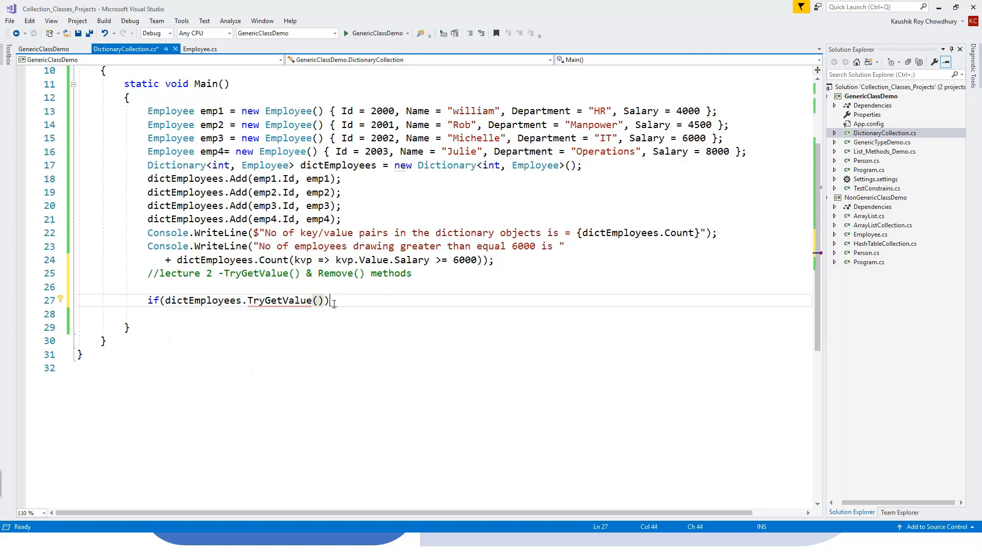
{"action": "type", "text": ";"}
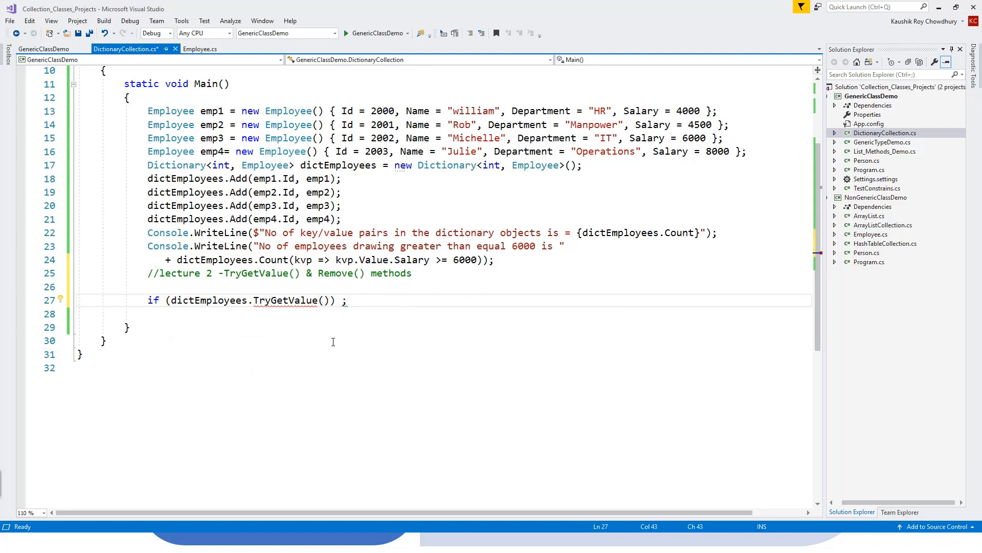
{"action": "type", "text": "2002"}
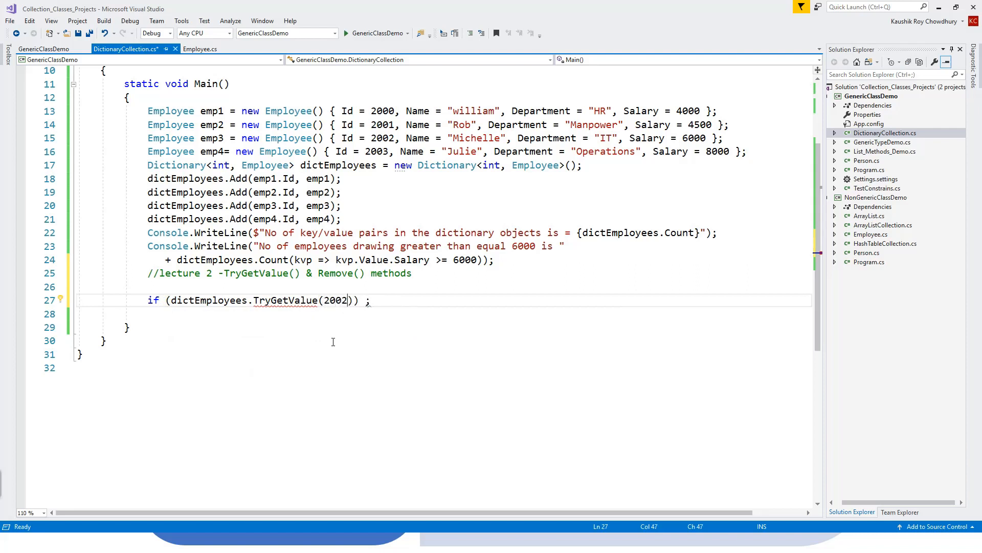
{"action": "type", "text": "\", \""}
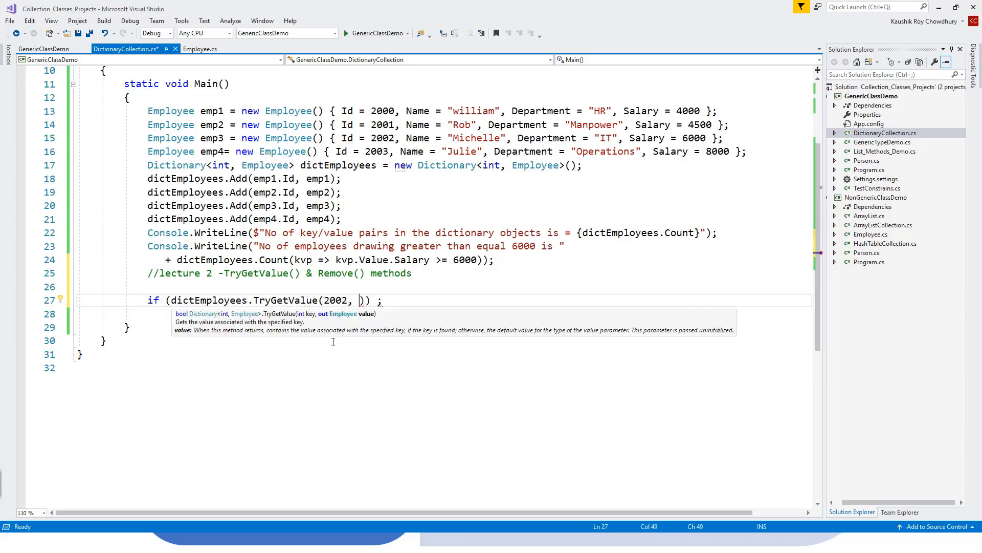
{"action": "type", "text": "out"}
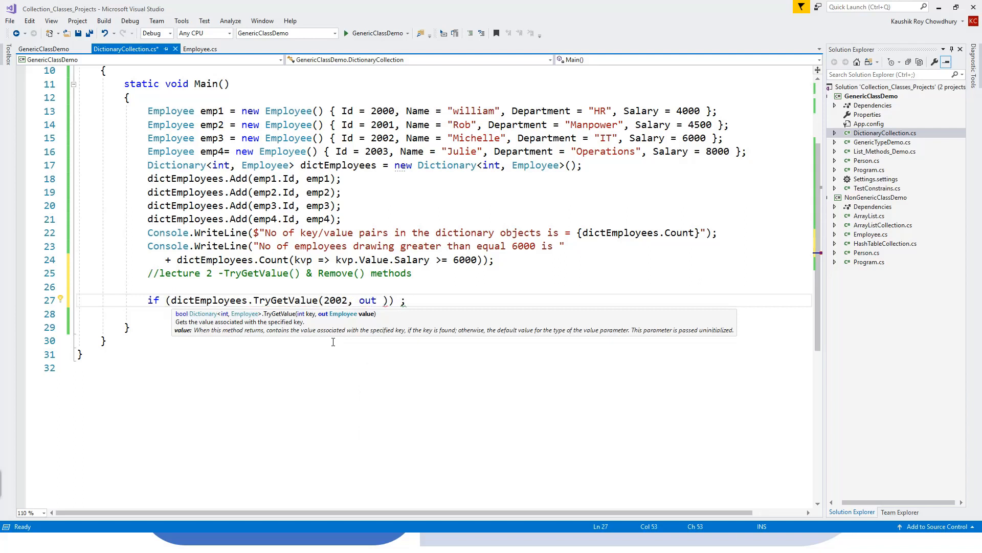
{"action": "type", "text": "e"}
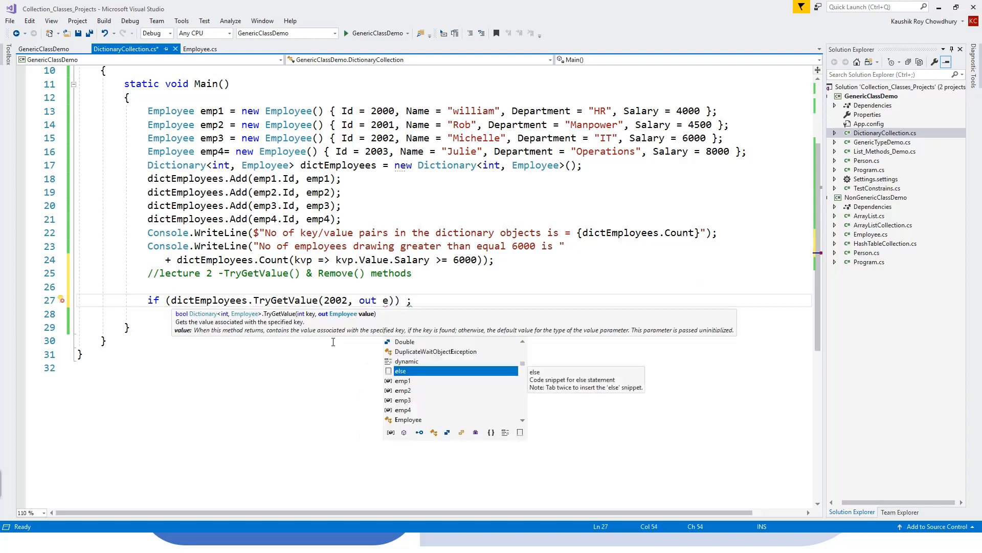
{"action": "type", "text": "mp3"}
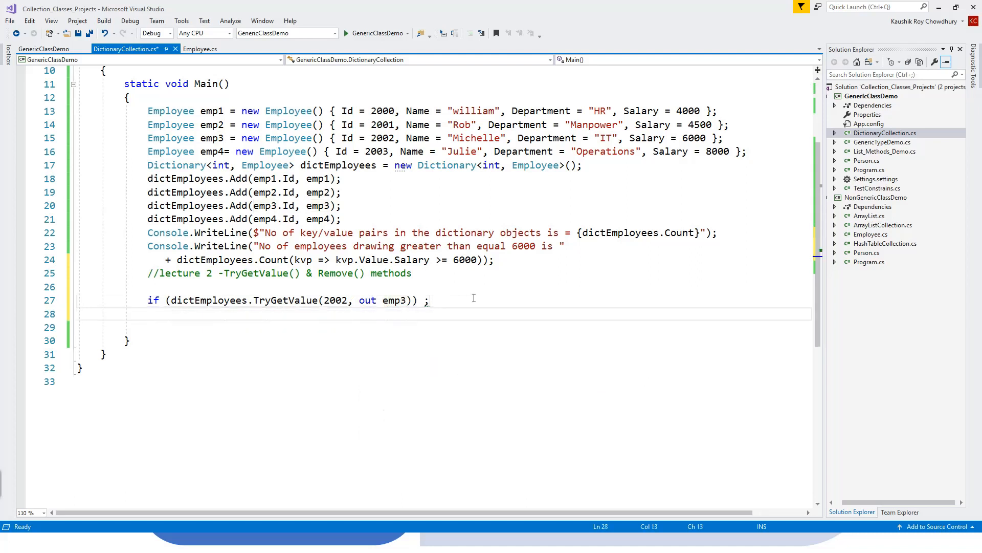
Open the if block with Console.WriteLine($"ID={emp3.Id}" as an interpolated string
{"action": "type", "text": "{"}
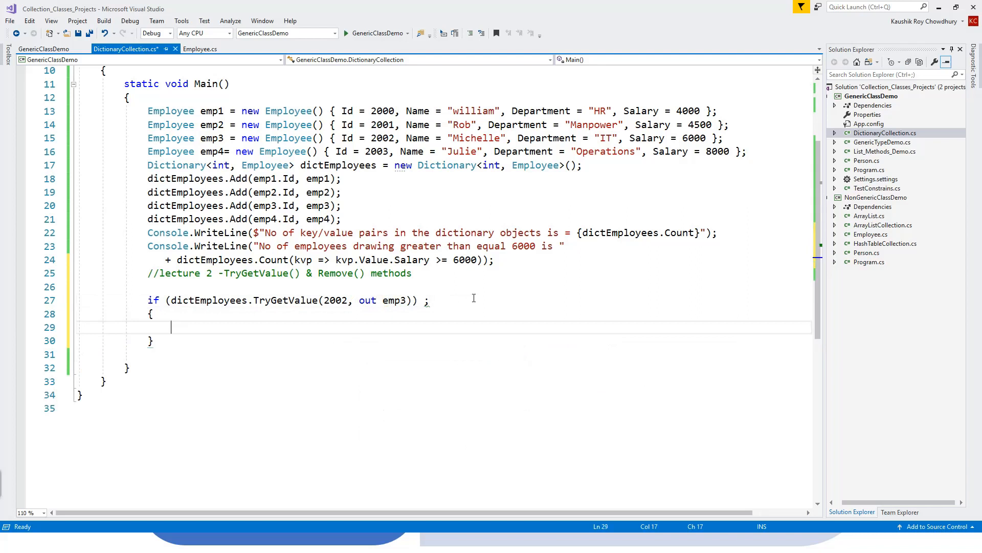
{"action": "type", "text": "Console"}
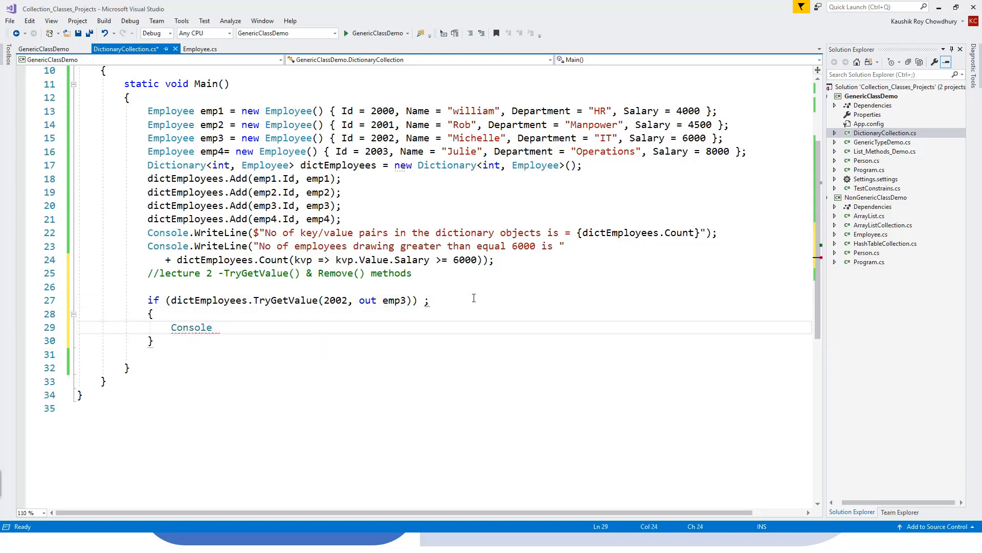
{"action": "type", "text": ".Wr"}
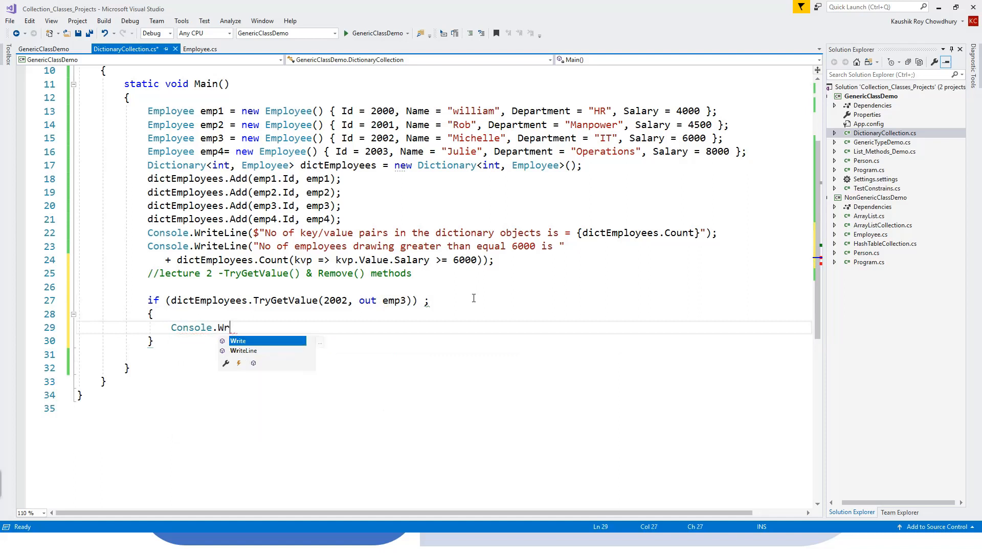
{"action": "type", "text": "iteLine"}
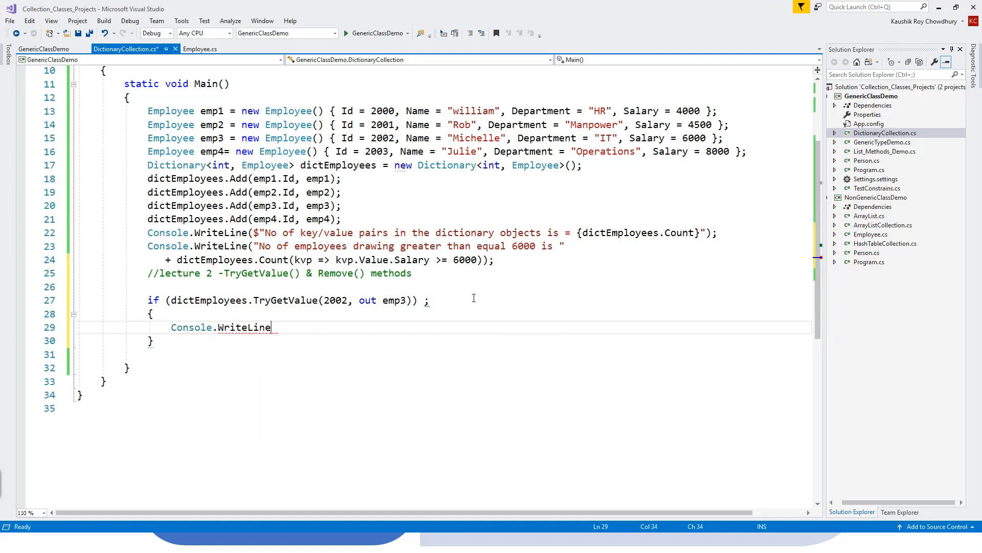
{"action": "type", "text": "()"}
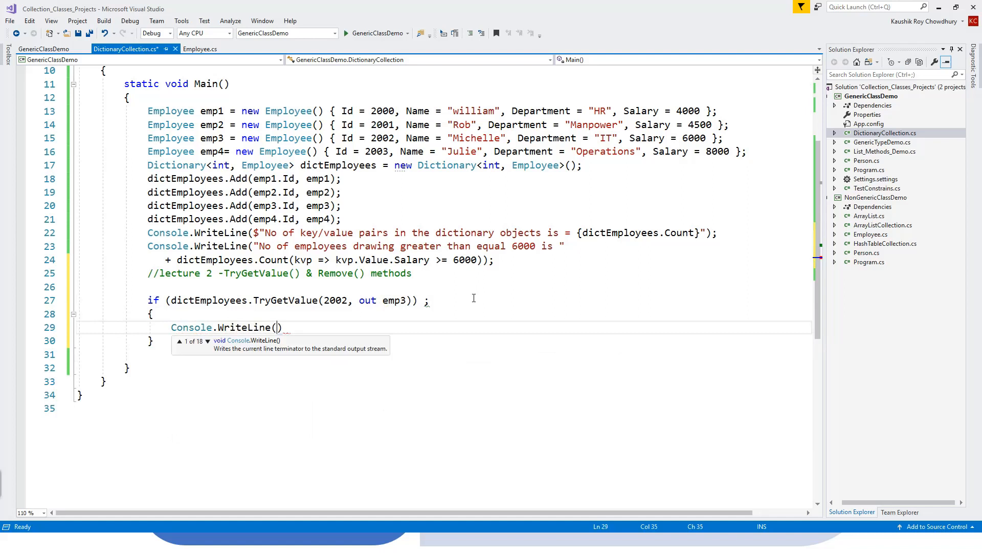
{"action": "type", "text": "$"}
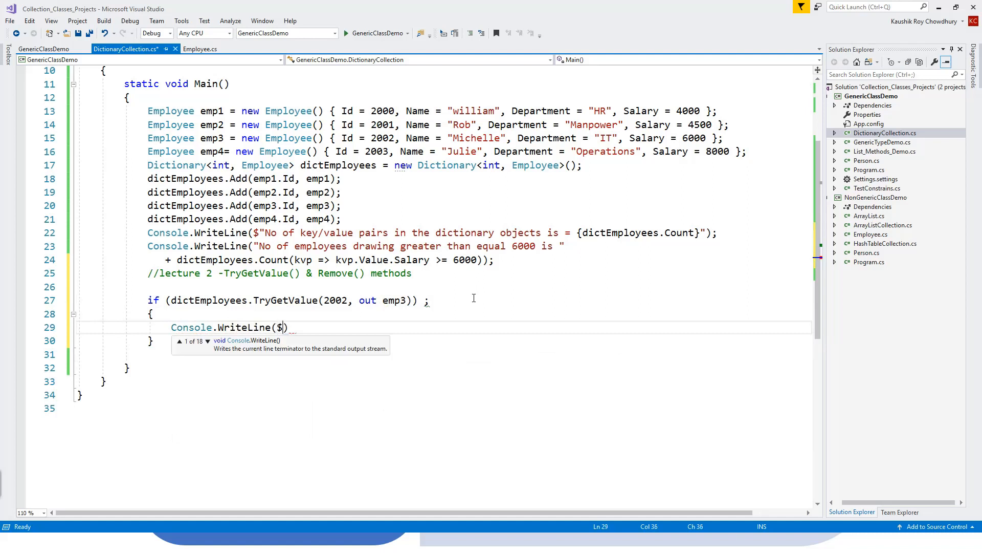
{"action": "type", "text": "\"\""}
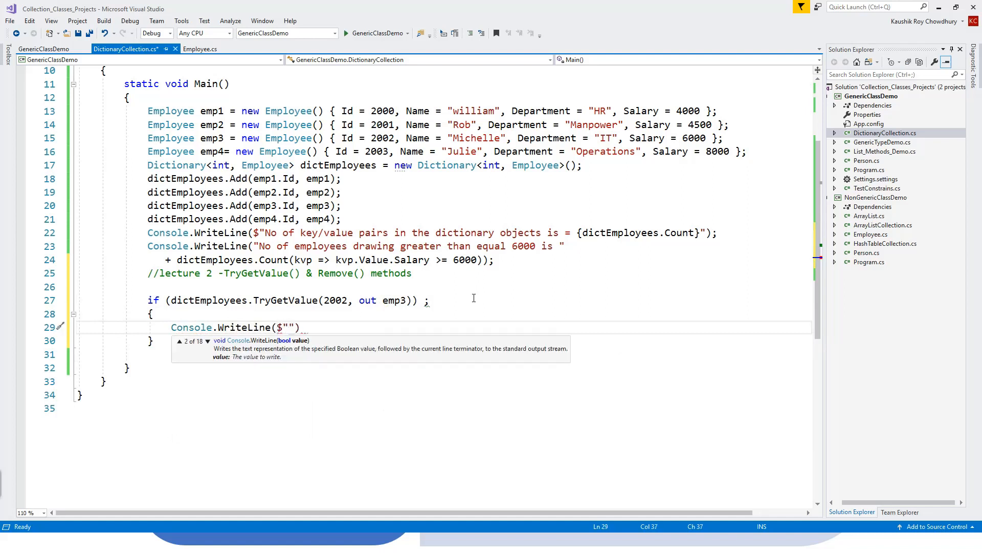
{"action": "type", "text": "ID"}
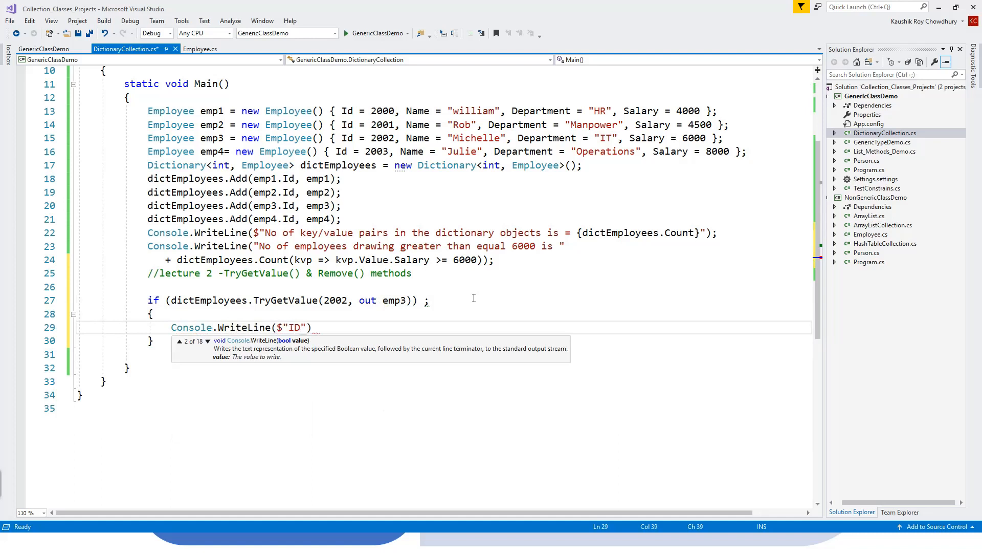
{"action": "type", "text": "="}
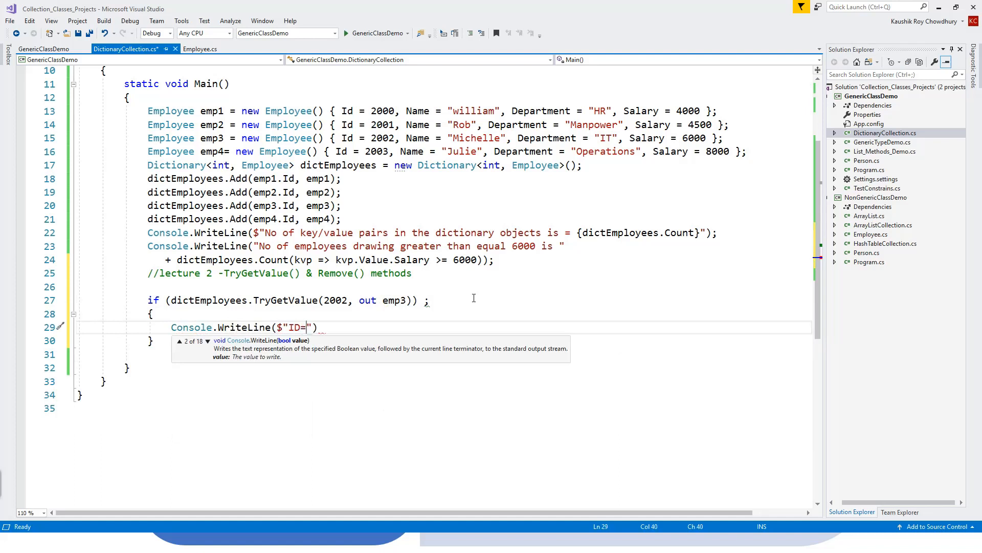
{"action": "type", "text": "["}
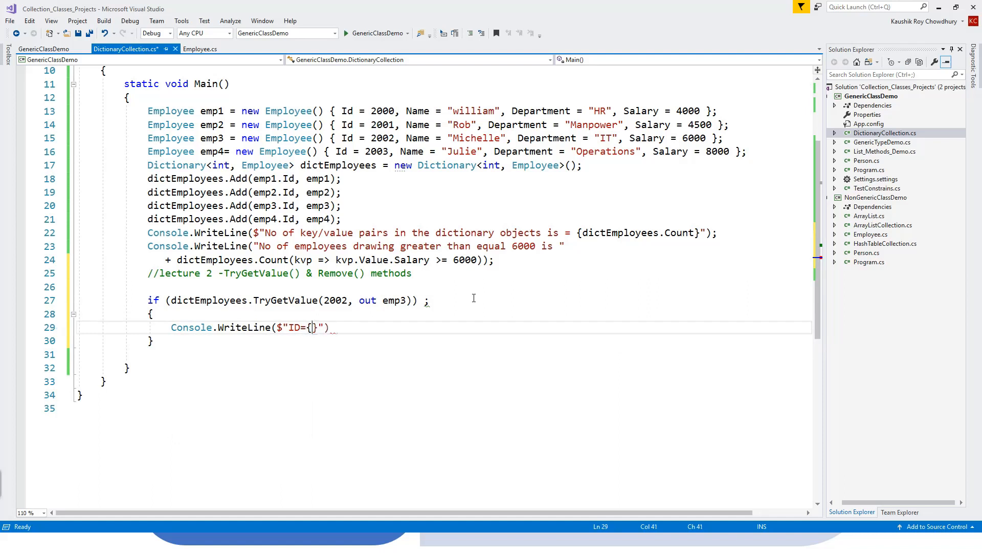
{"action": "type", "text": "emp3"}
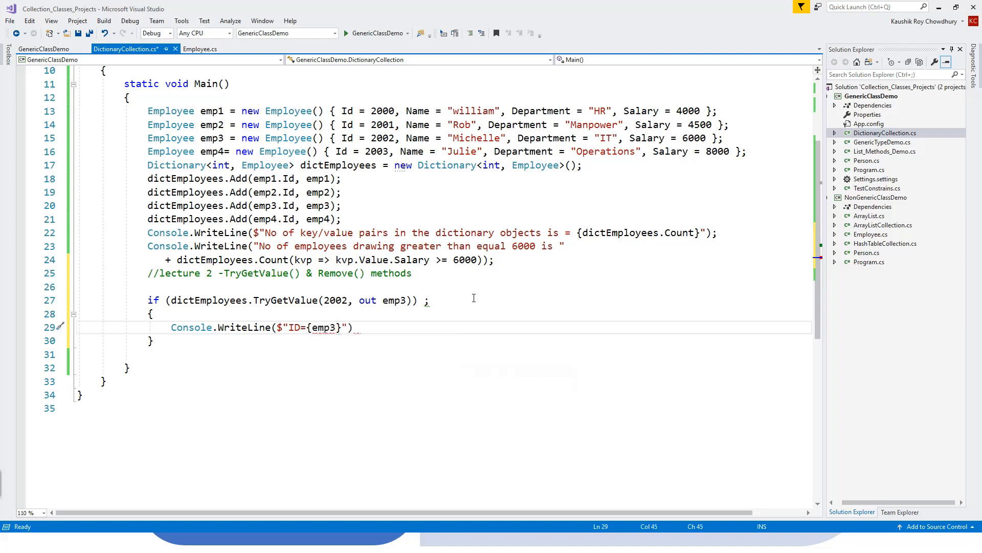
{"action": "type", "text": ".Id"}
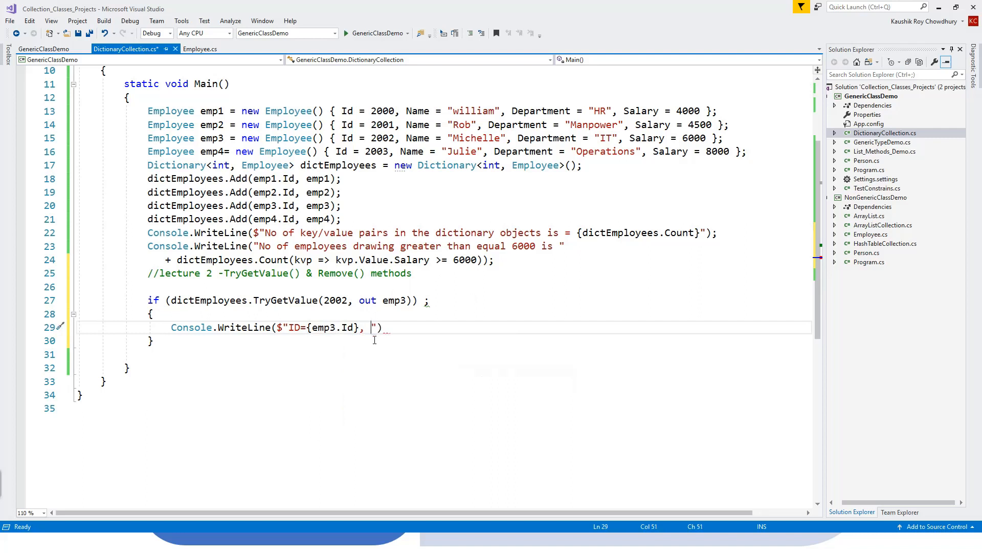
Add Name = {emp3.Name} and Department = {emp3.Department} to the printed string
{"action": "type", "text": "Name ="}
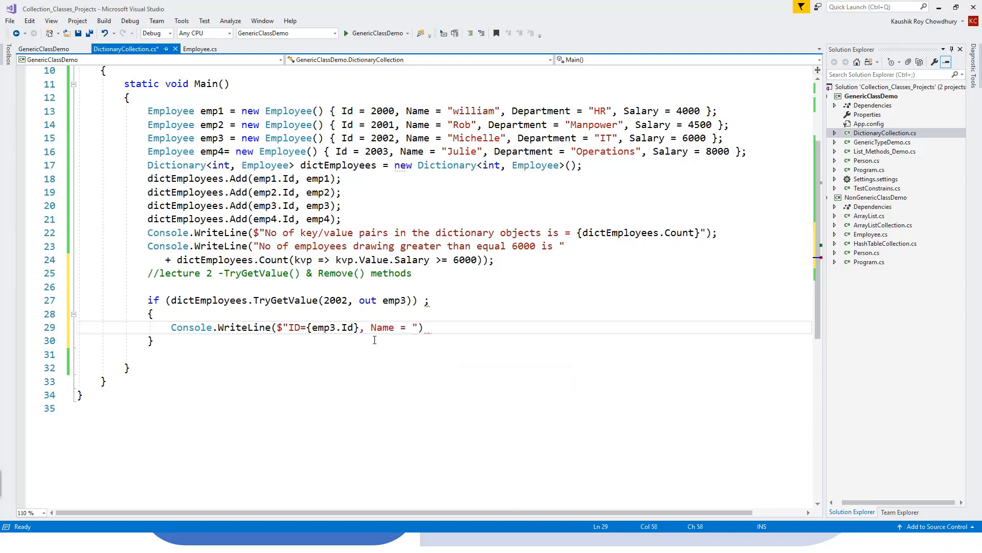
{"action": "type", "text": "{}"}
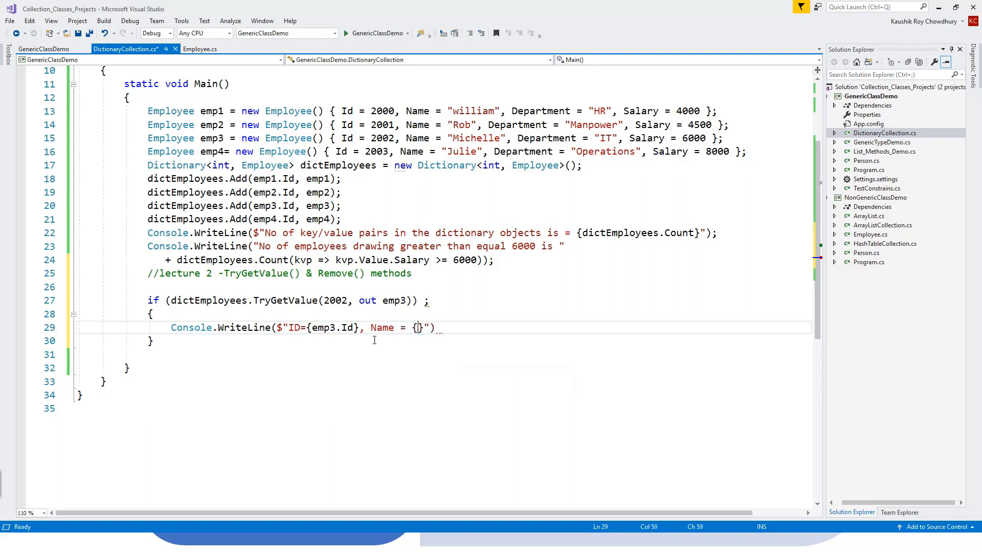
{"action": "type", "text": "emp3"}
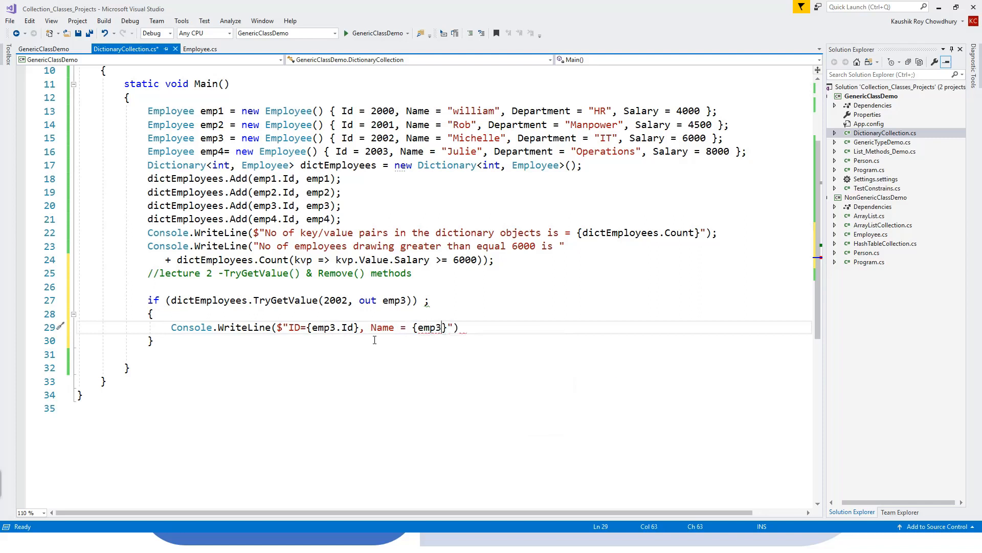
{"action": "type", "text": ".Name"}
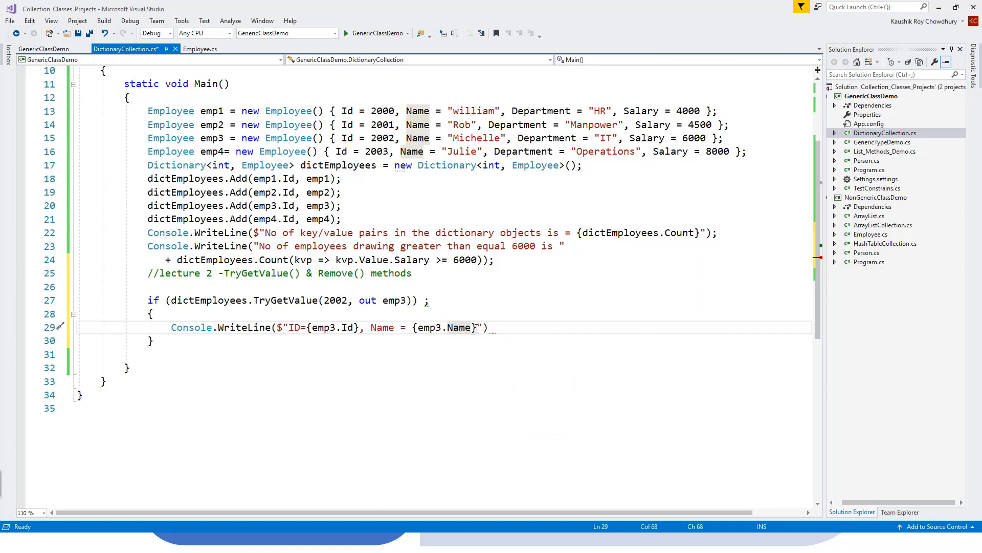
{"action": "type", "text": ","}
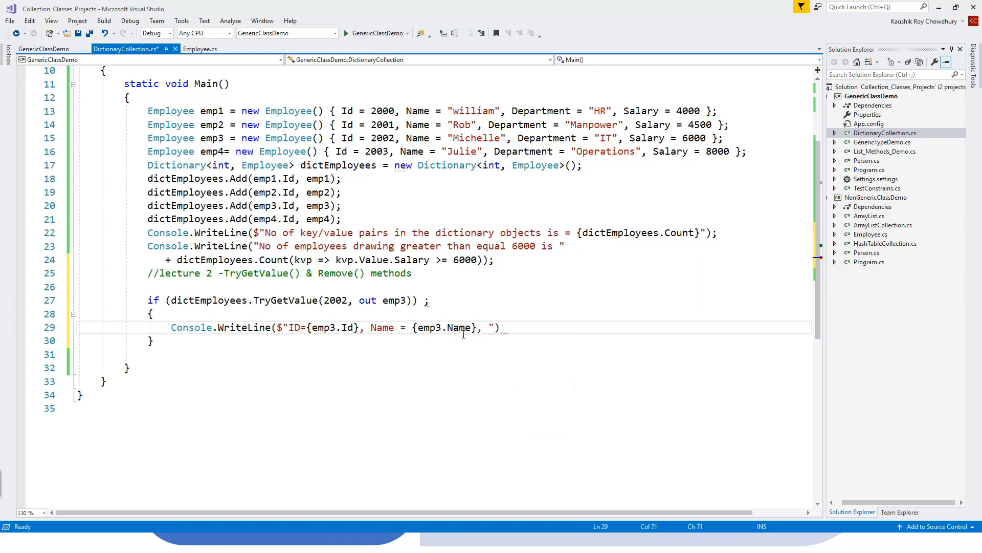
{"action": "type", "text": "D"}
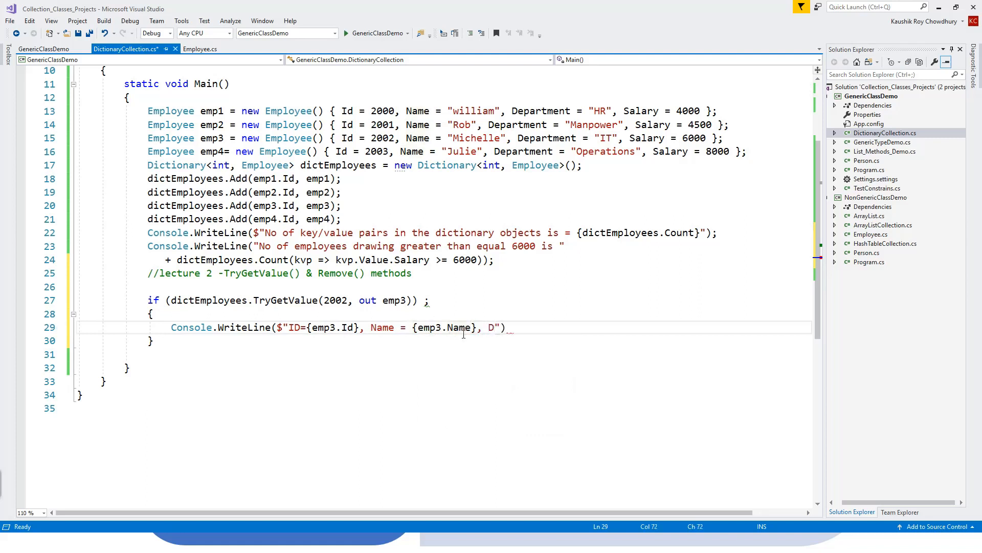
{"action": "type", "text": "ep"}
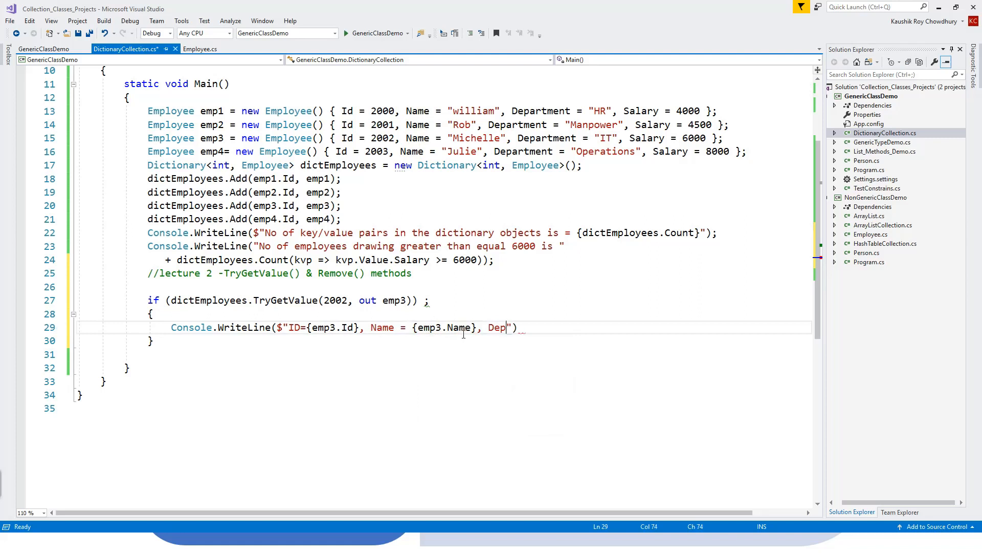
{"action": "type", "text": "art"}
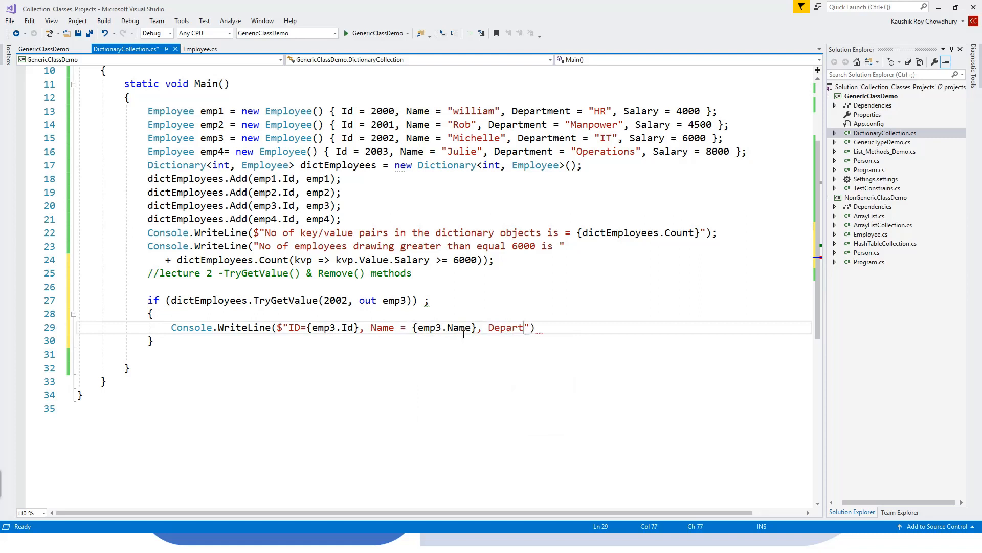
{"action": "type", "text": "n"}
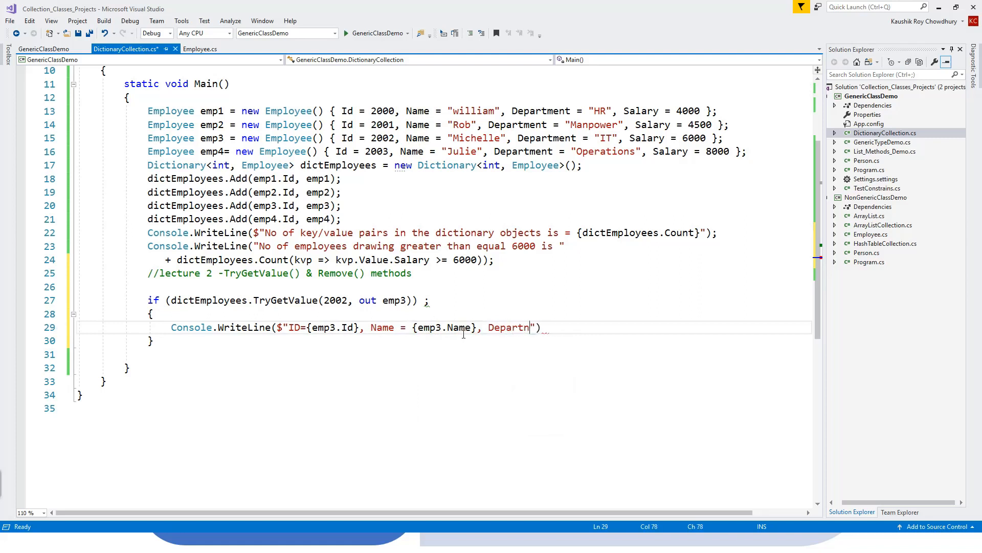
{"action": "type", "text": "ent"}
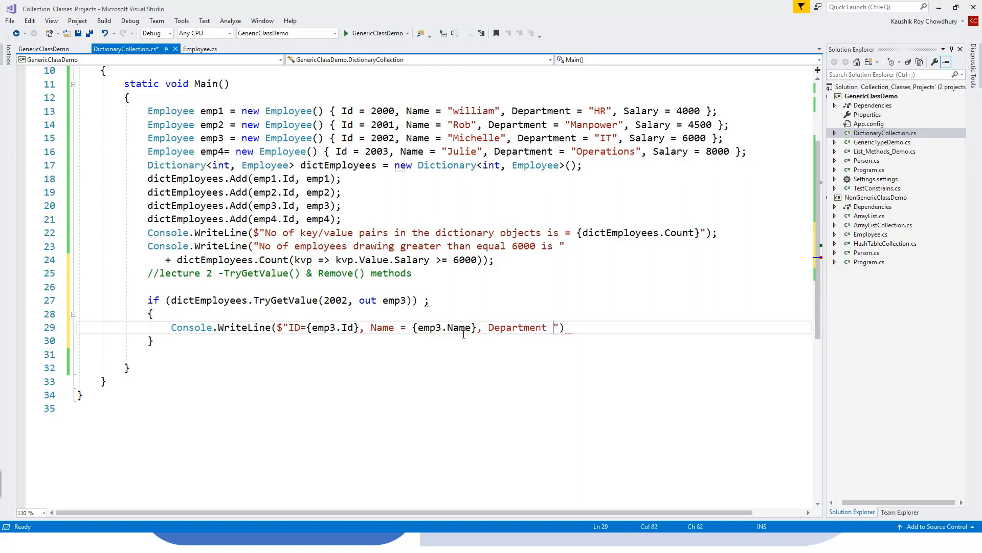
{"action": "type", "text": "= {"}
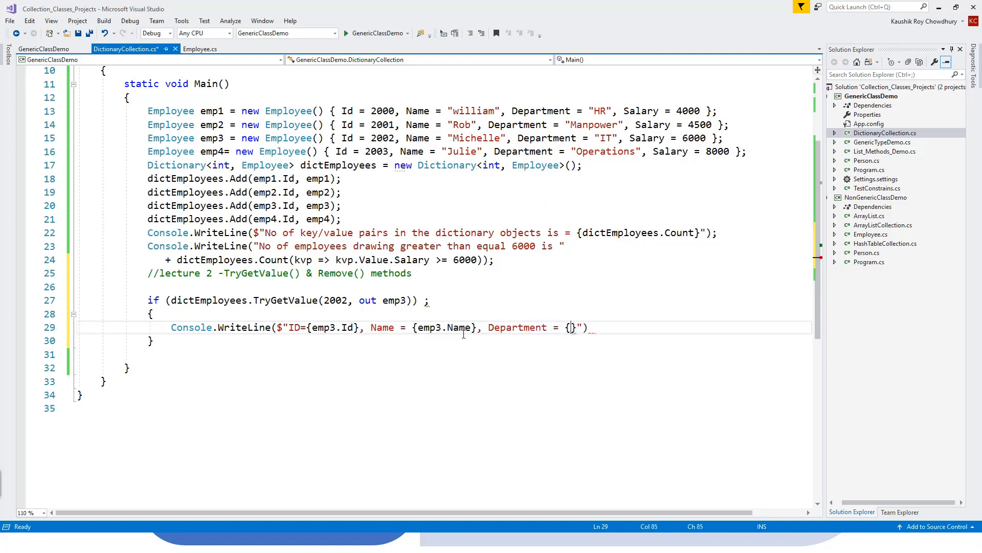
{"action": "type", "text": "emp3"}
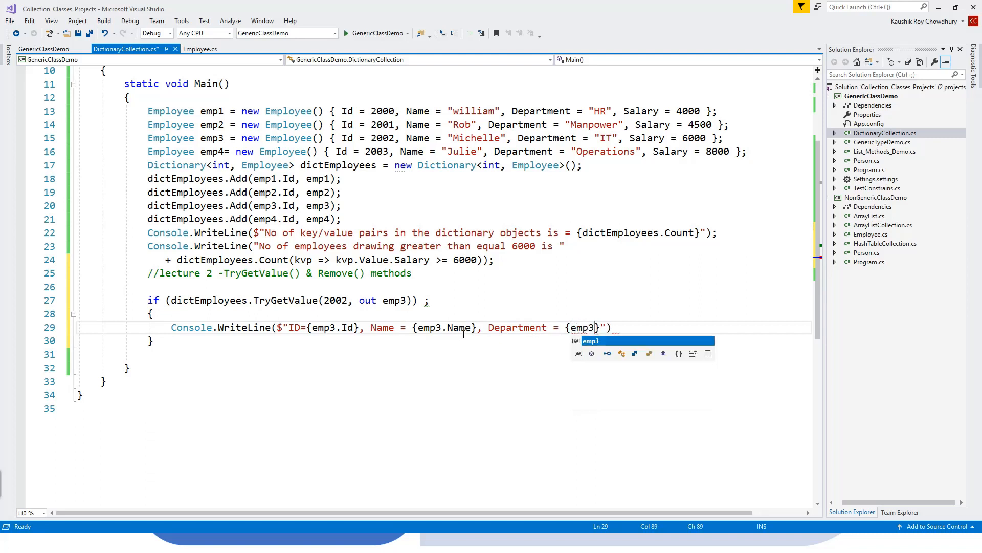
{"action": "type", "text": "D"}
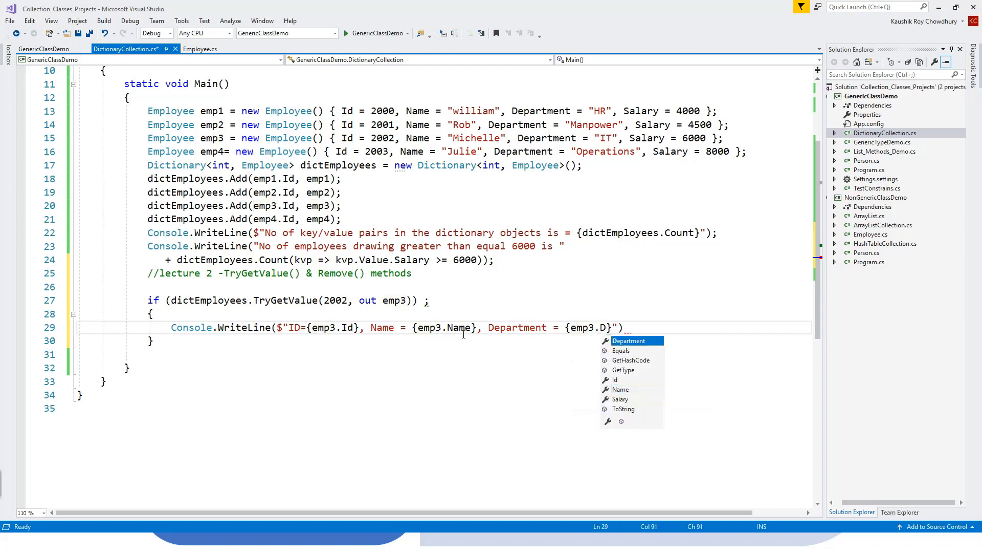
{"action": "type", "text": "epartment"}
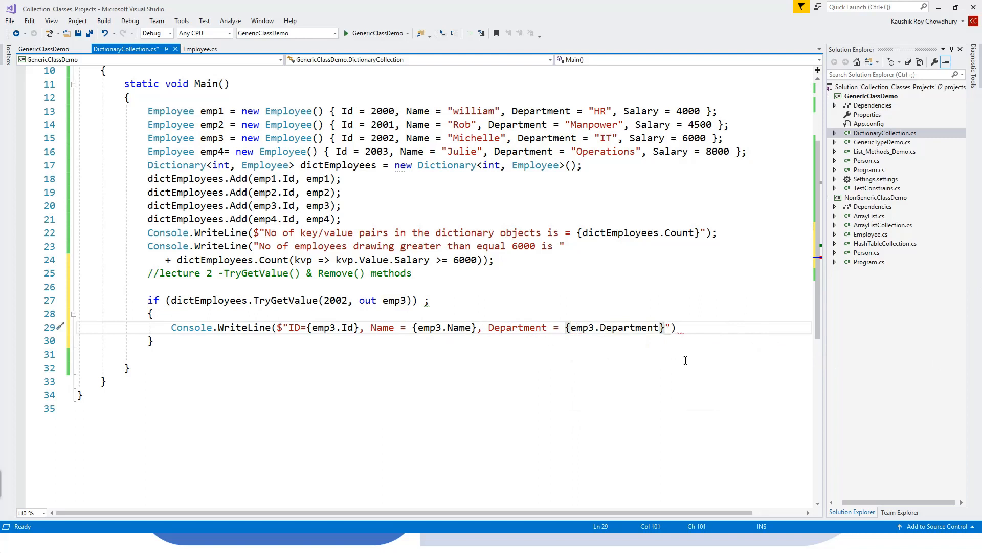
Append ', Salary = {emp3.Salary}' to the print string and end it with a semicolon
{"action": "type", "text": ","}
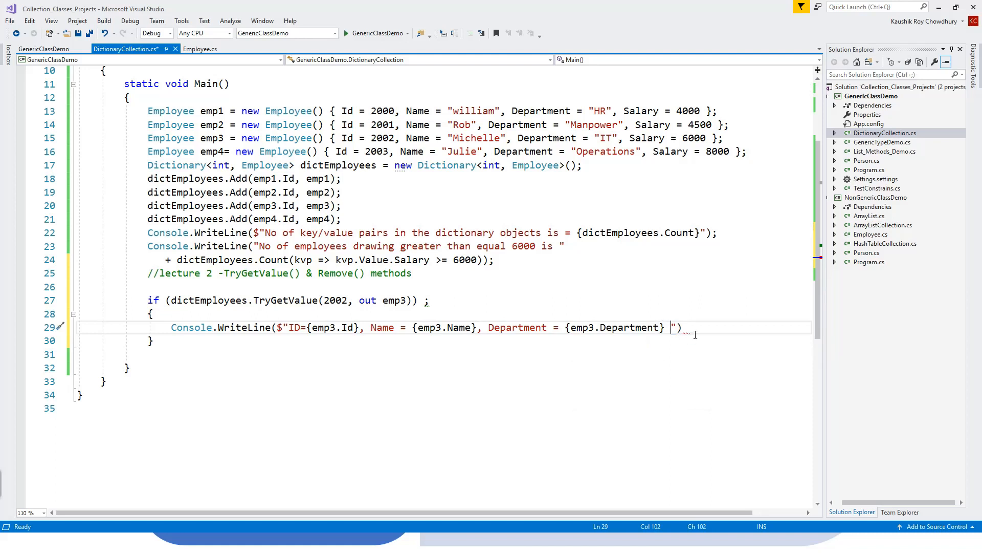
{"action": "mouse_move", "coordinate": [673, 327]}
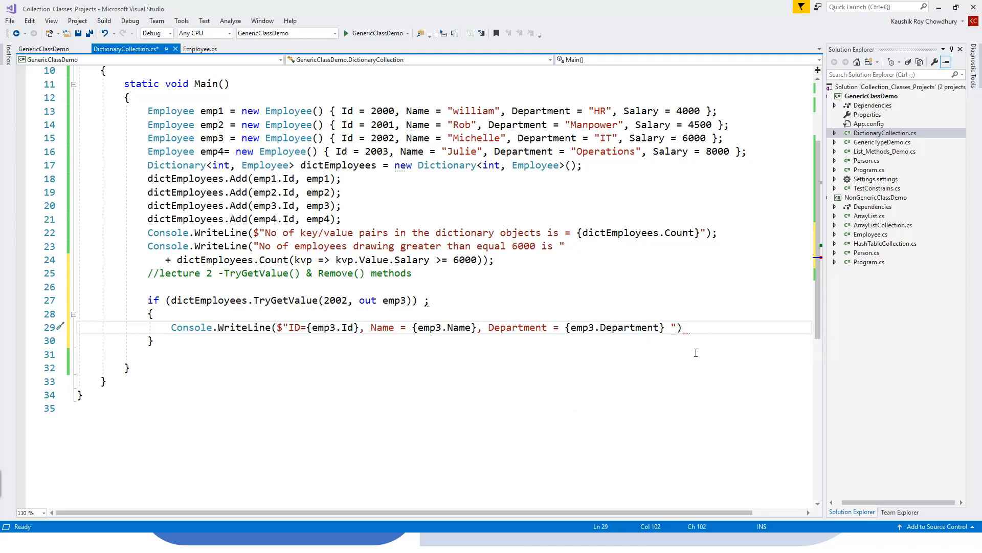
{"action": "type", "text": "Sa"}
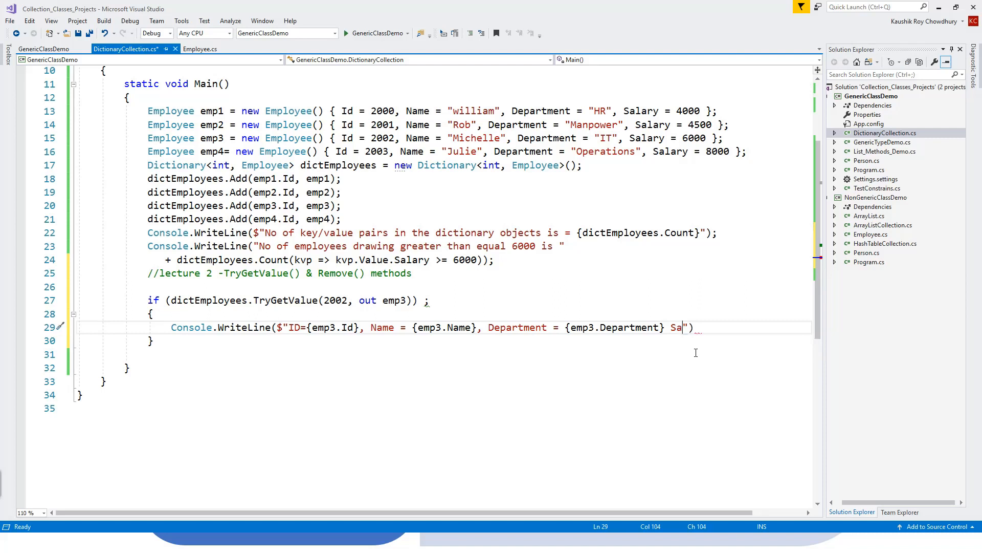
{"action": "key", "text": "Backspace"}
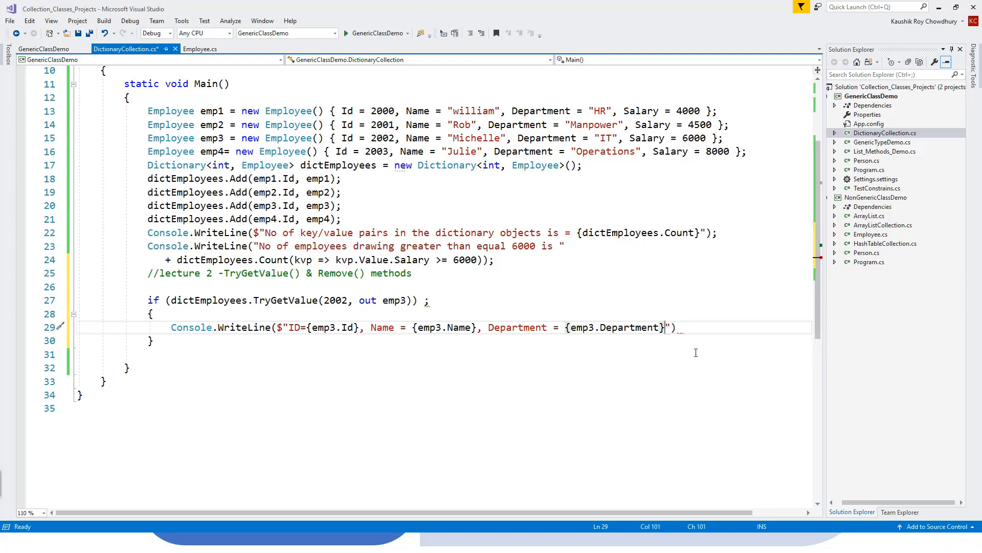
{"action": "type", "text": ", Salary ="}
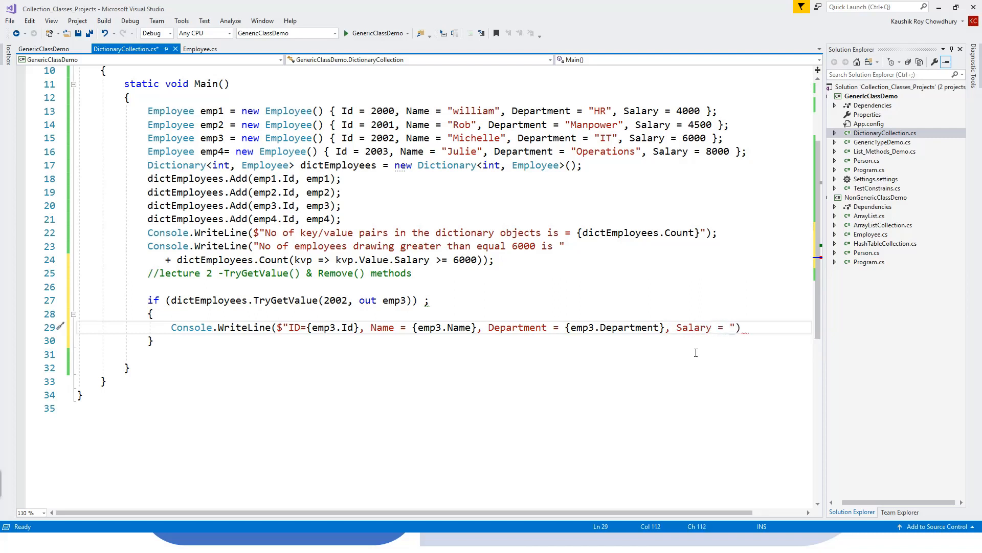
{"action": "type", "text": "e}"}
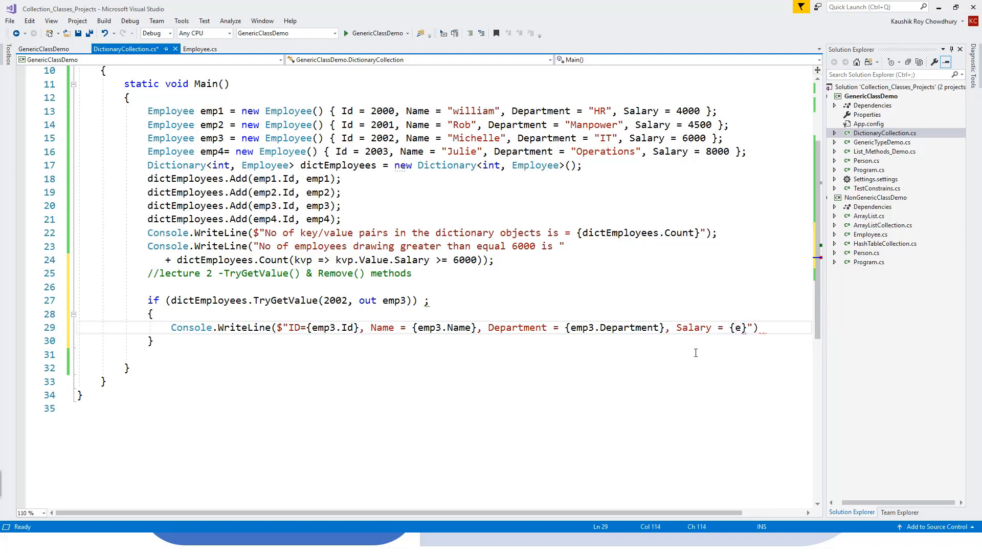
{"action": "type", "text": "mp3.Salary"}
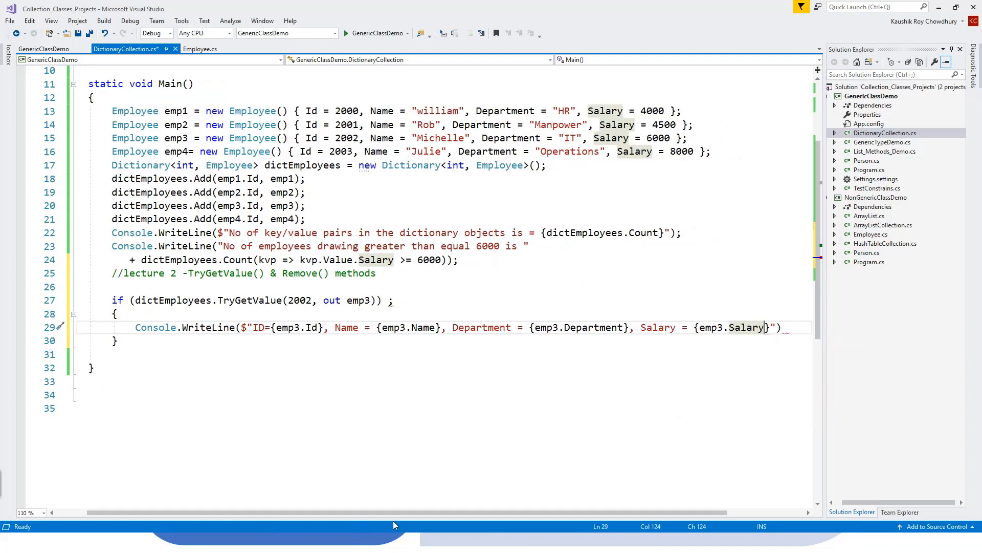
{"action": "left_click", "coordinate": [787, 327]}
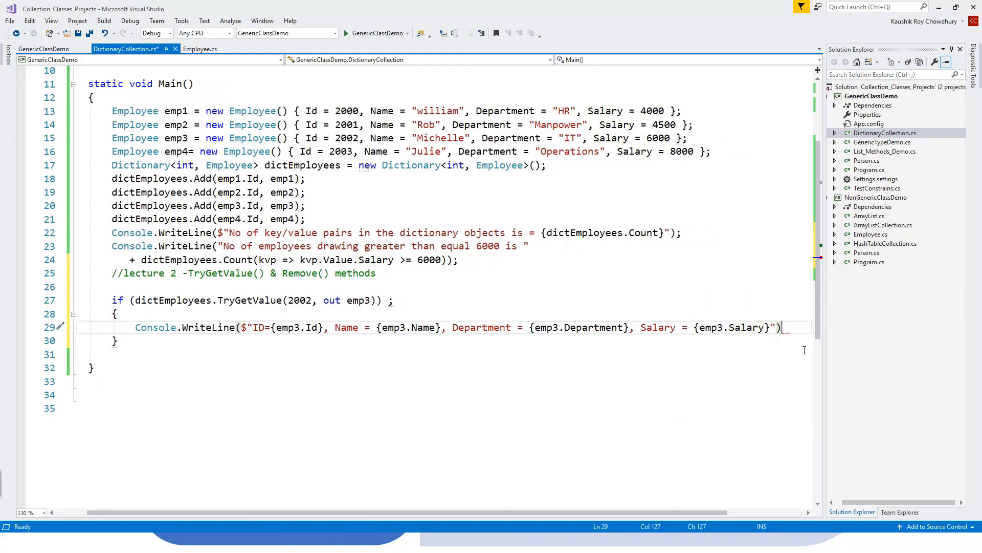
{"action": "type", "text": ";"}
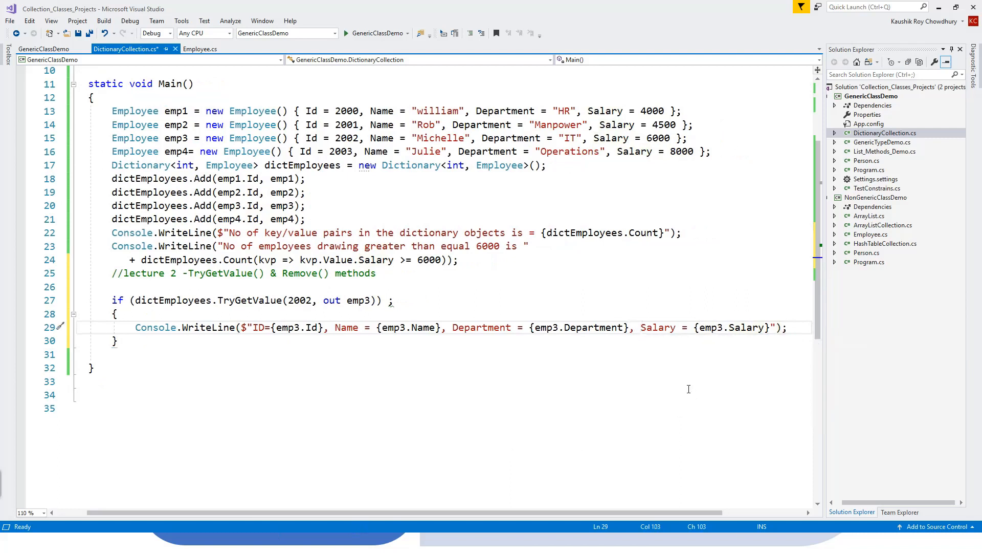
Split the long WriteLine across two lines and begin an else after the if block
{"action": "key", "text": "Enter"}
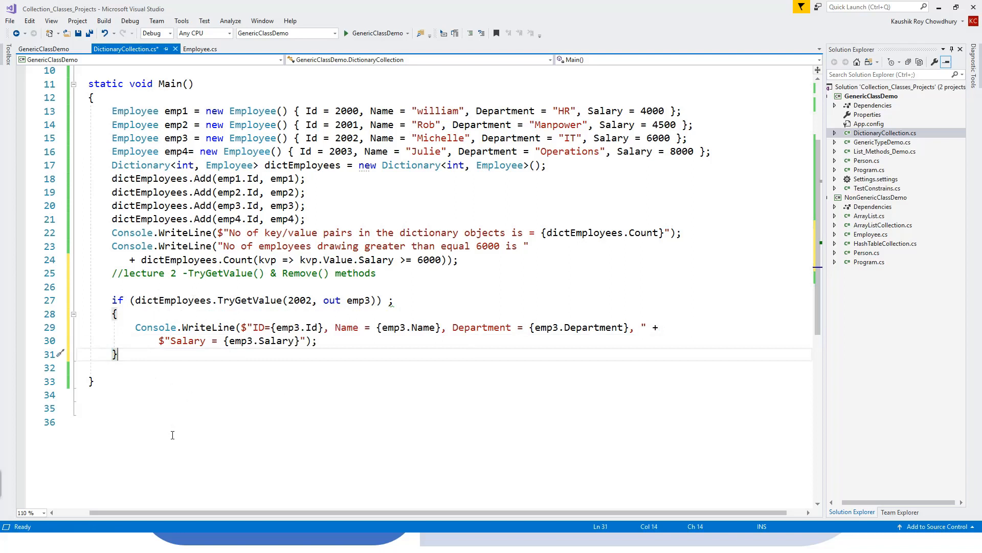
{"action": "type", "text": "else"}
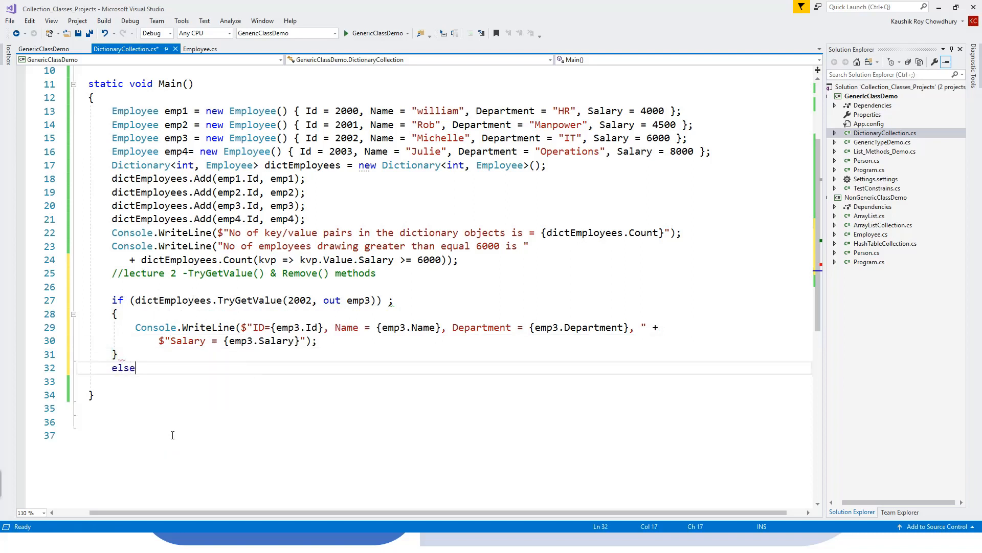
Fill the else braces with Console.WriteLine("Employee not found");
{"action": "type", "text": "{"}
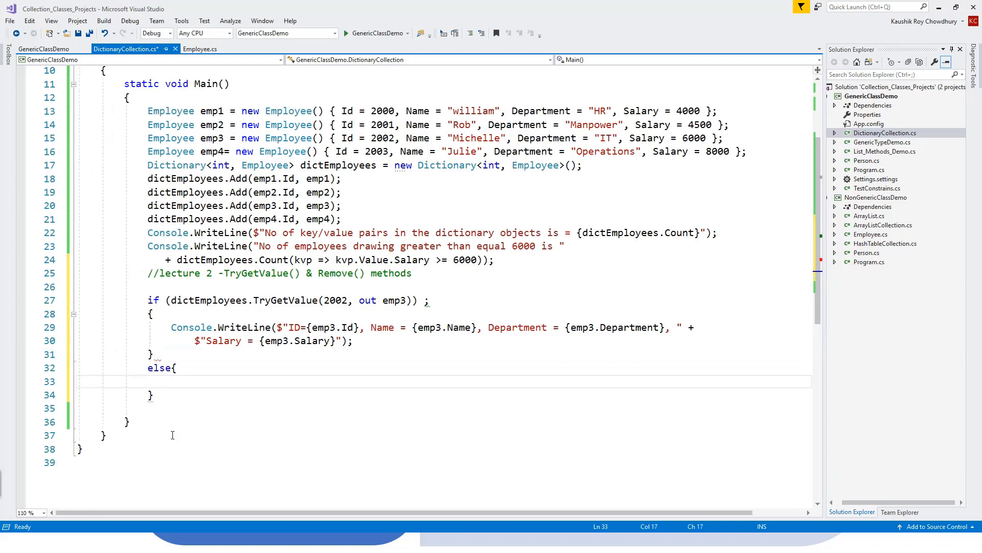
{"action": "type", "text": "Cons"}
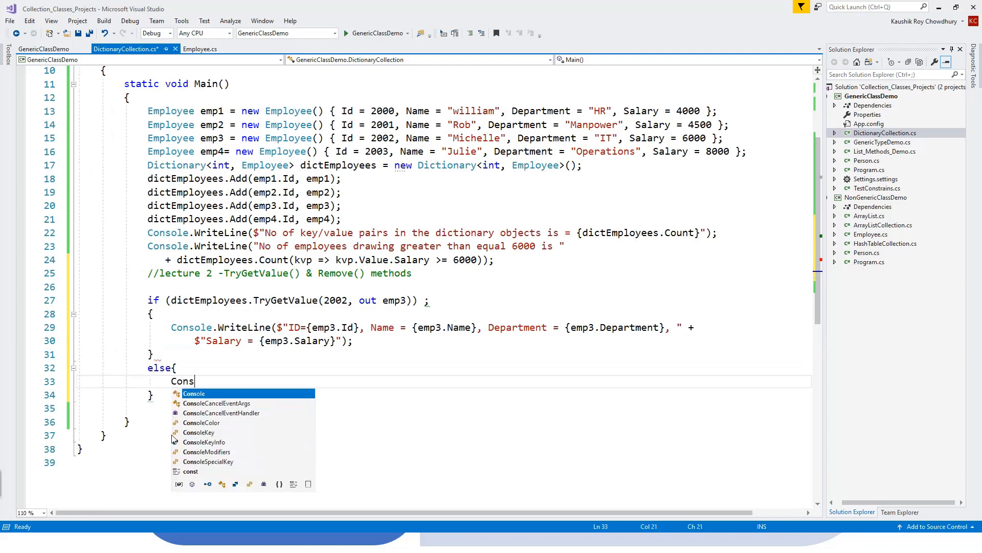
{"action": "type", "text": "ole."}
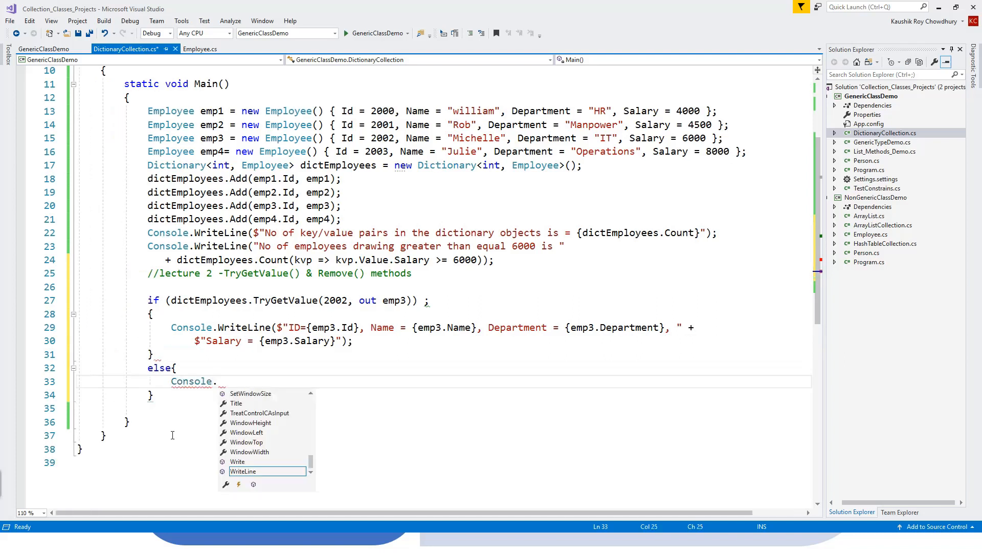
{"action": "type", "text": "Wr"}
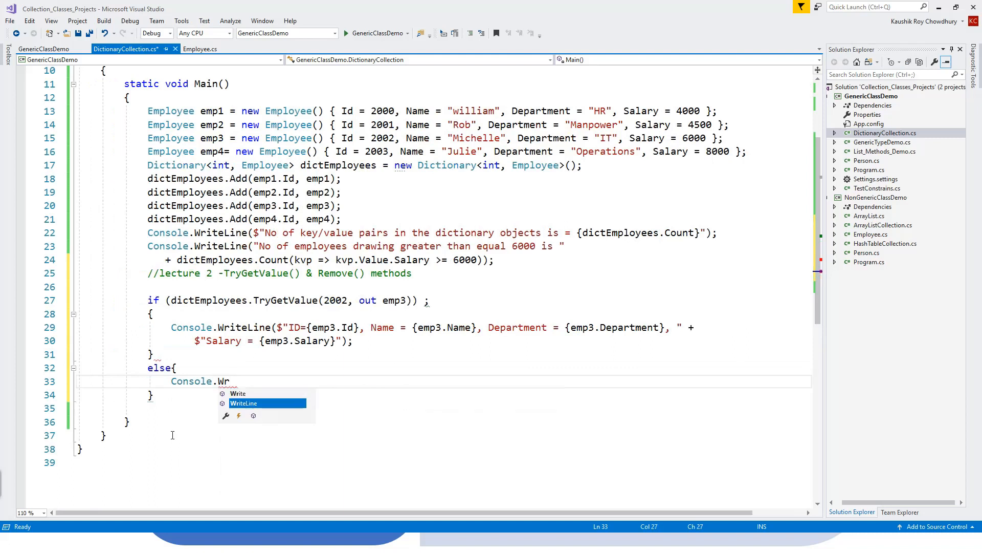
{"action": "key", "text": "Tab"}
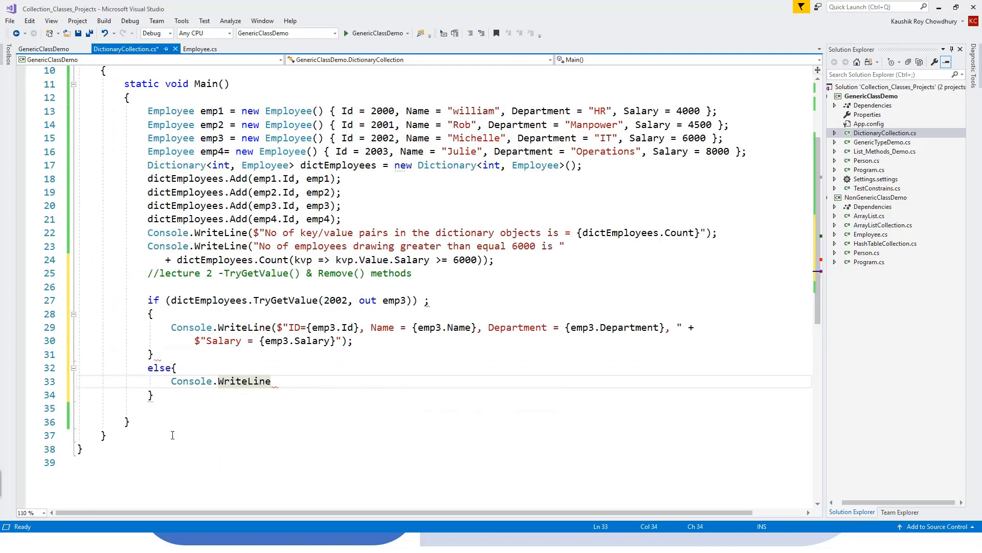
{"action": "type", "text": "(\"\")"}
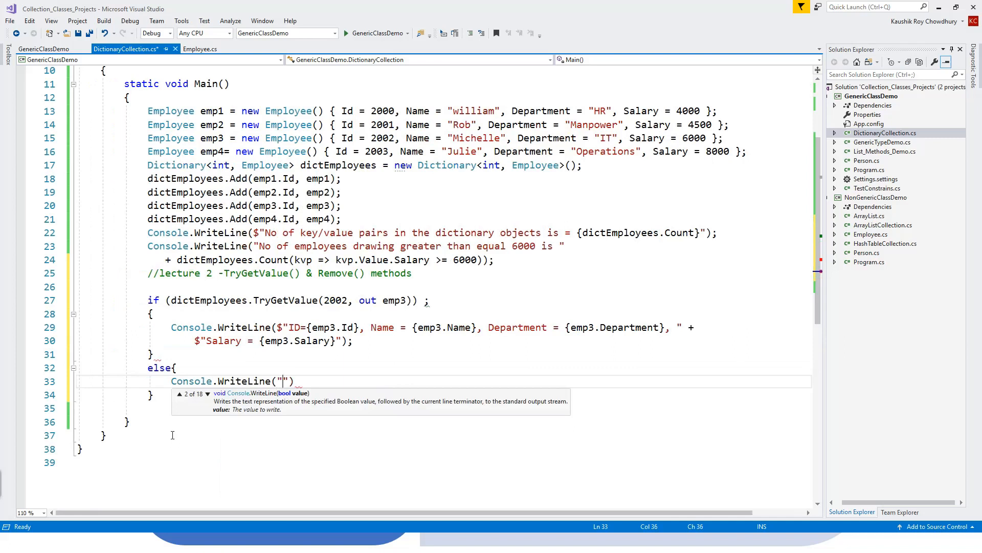
{"action": "type", "text": "Employee not found"}
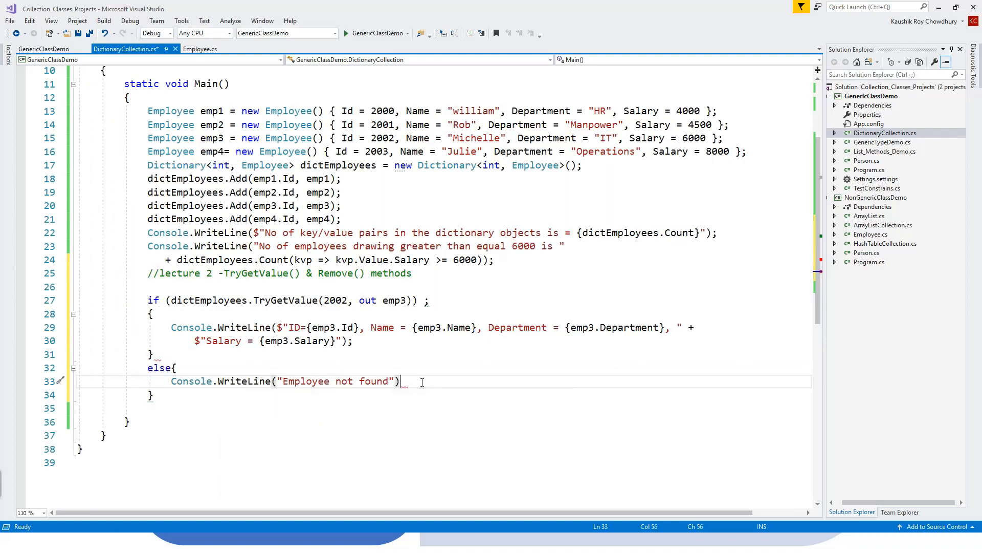
{"action": "type", "text": ";"}
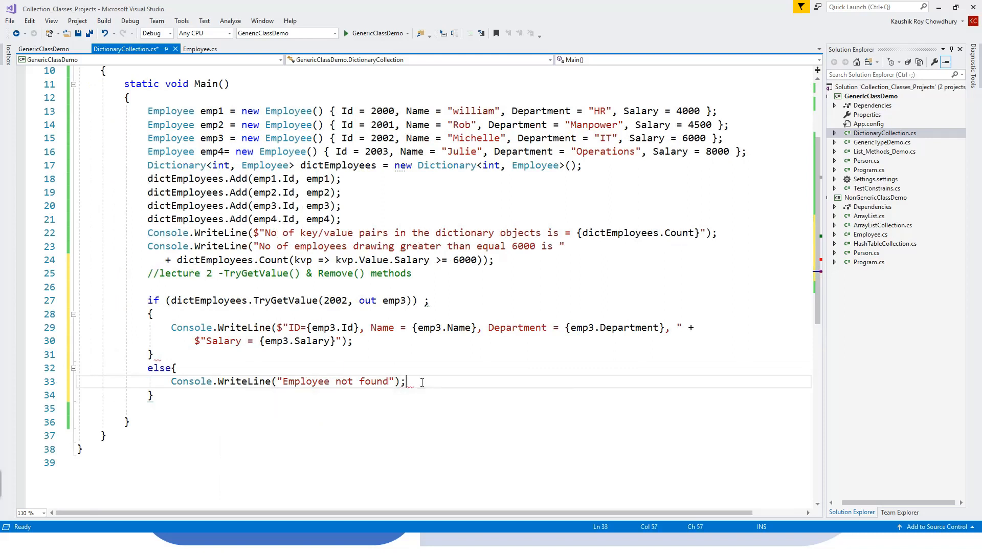
{"action": "mouse_move", "coordinate": [307, 380]}
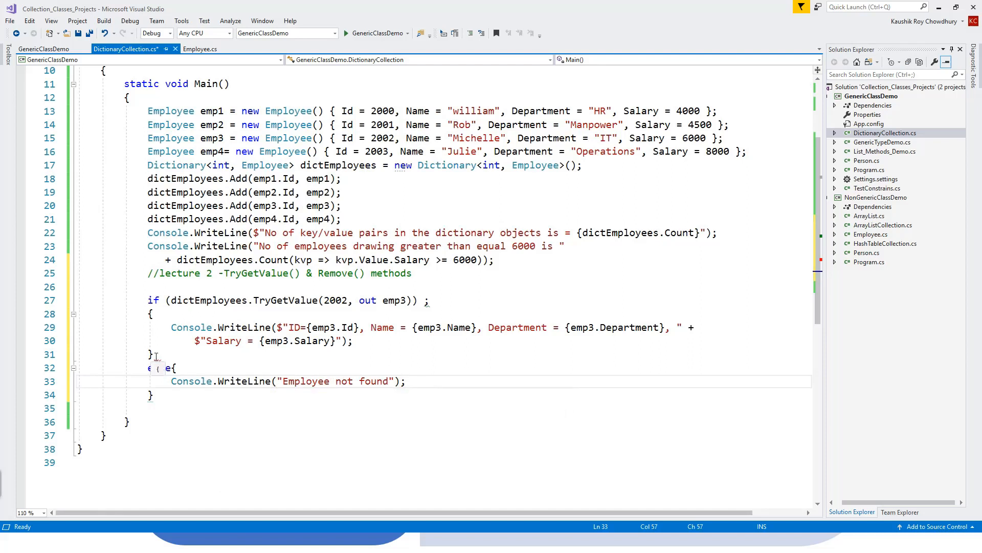
Retype else and delete the stray semicolon after the line 27 if condition
{"action": "type", "text": "else"}
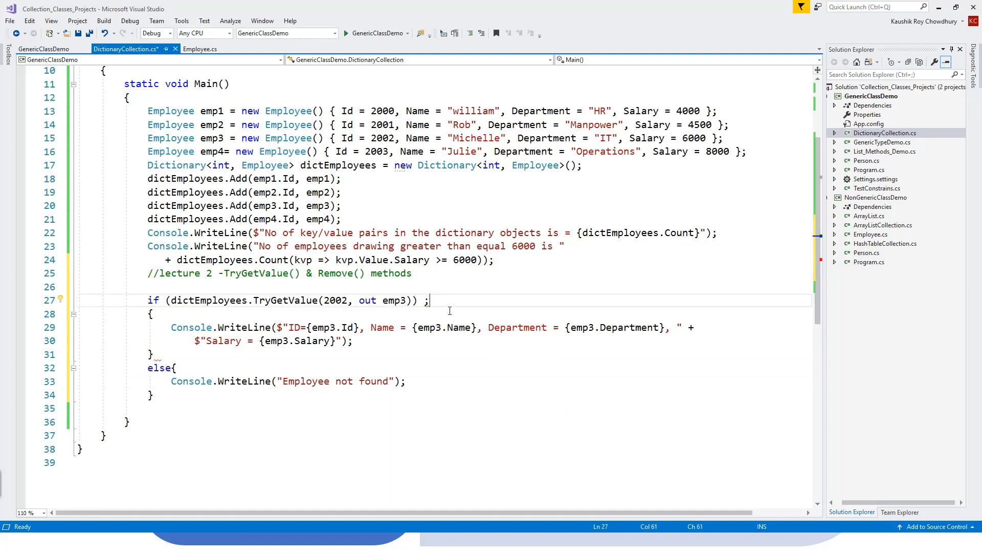
{"action": "key", "text": "Backspace"}
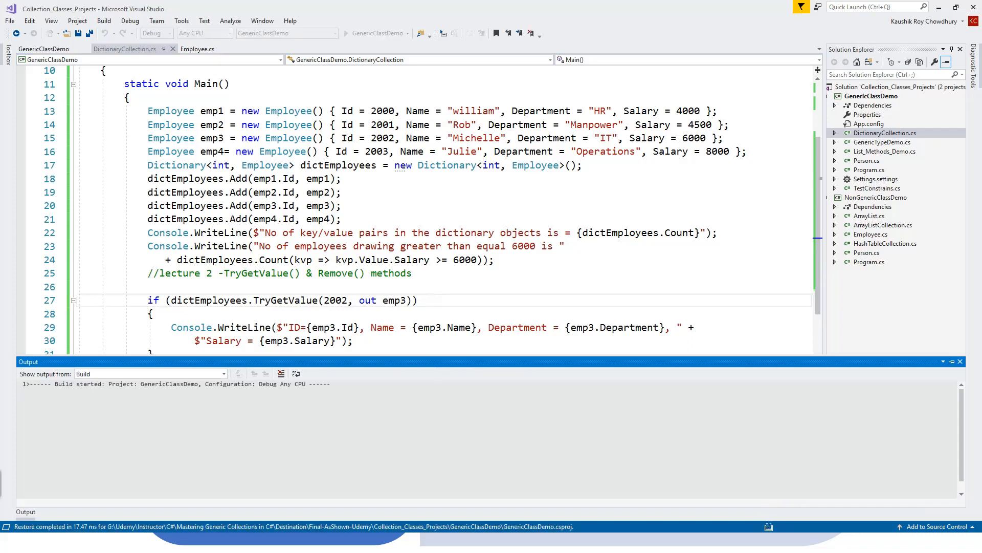
Build GenericClassDemo with F6 and follow progress in the Output window
{"action": "key", "text": "F6"}
{"action": "type", "text": "Console.WriteLine(\"Employee not found\");"}
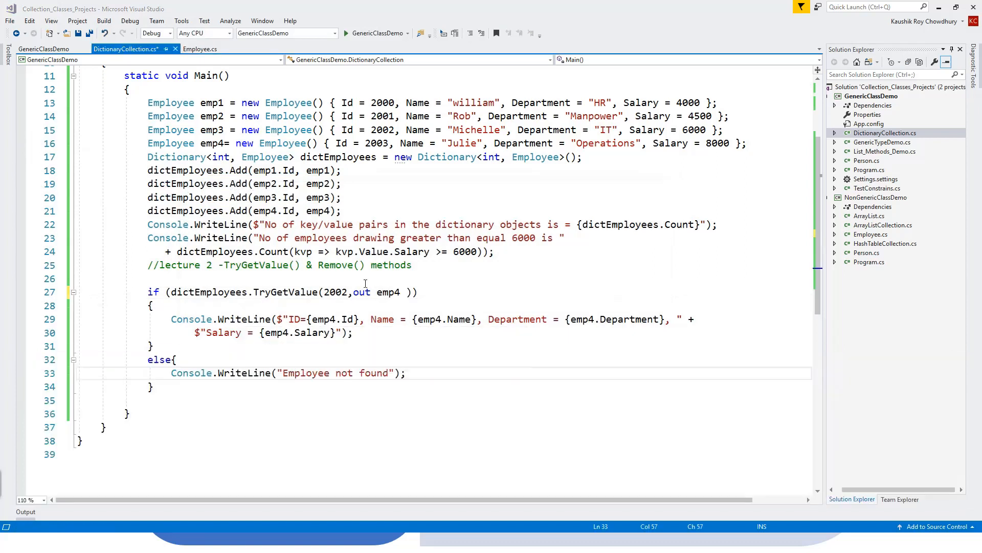
{"action": "mouse_move", "coordinate": [387, 319]}
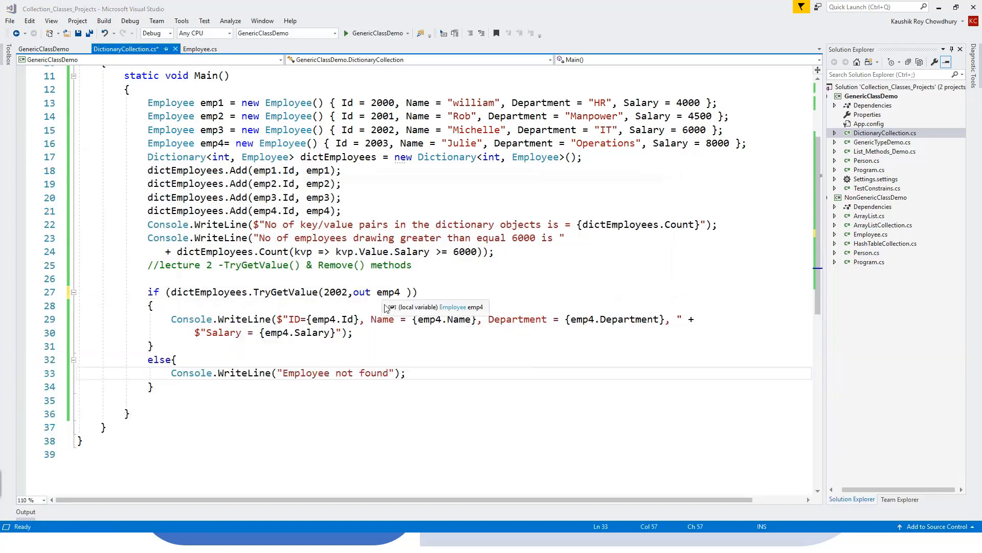
{"action": "mouse_move", "coordinate": [377, 352]}
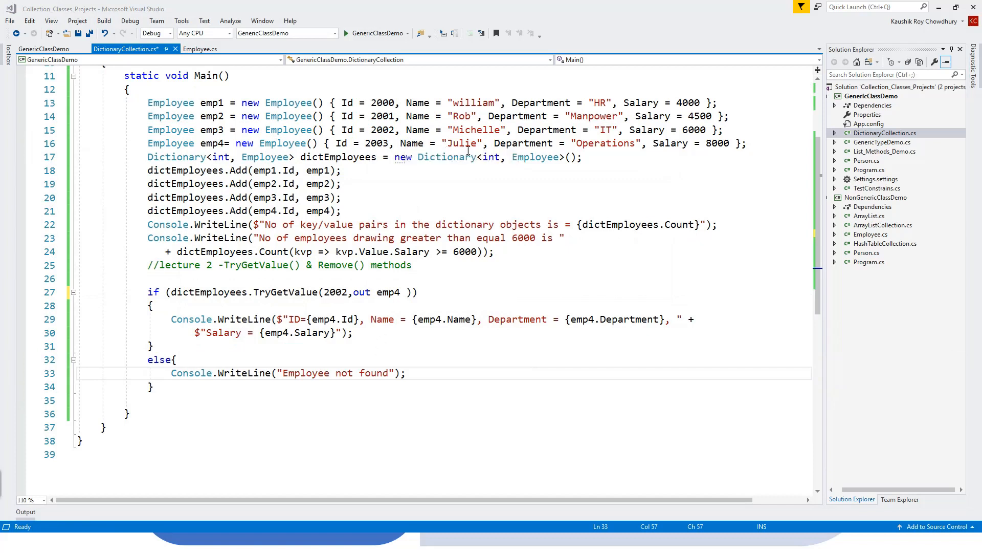
{"action": "mouse_move", "coordinate": [461, 347]}
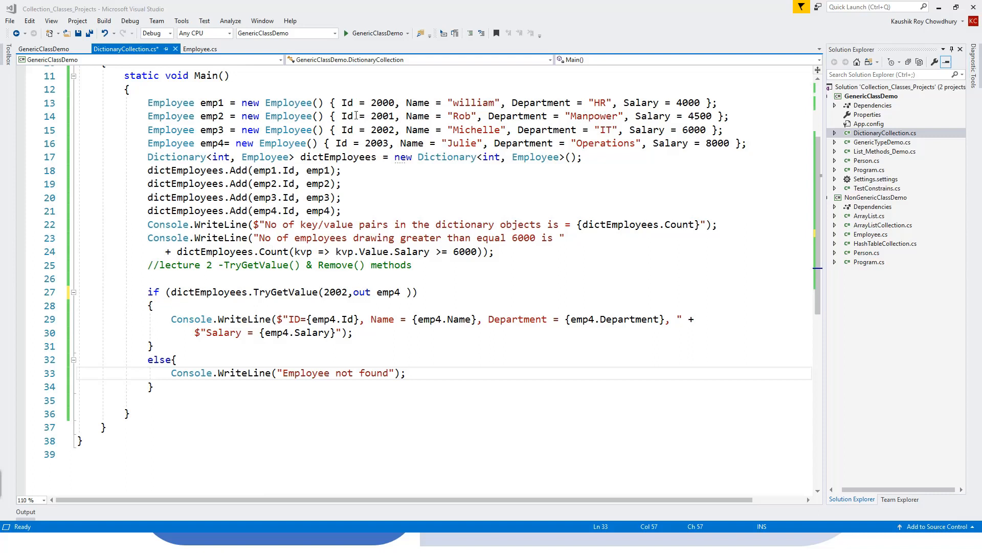
{"action": "mouse_move", "coordinate": [493, 438]}
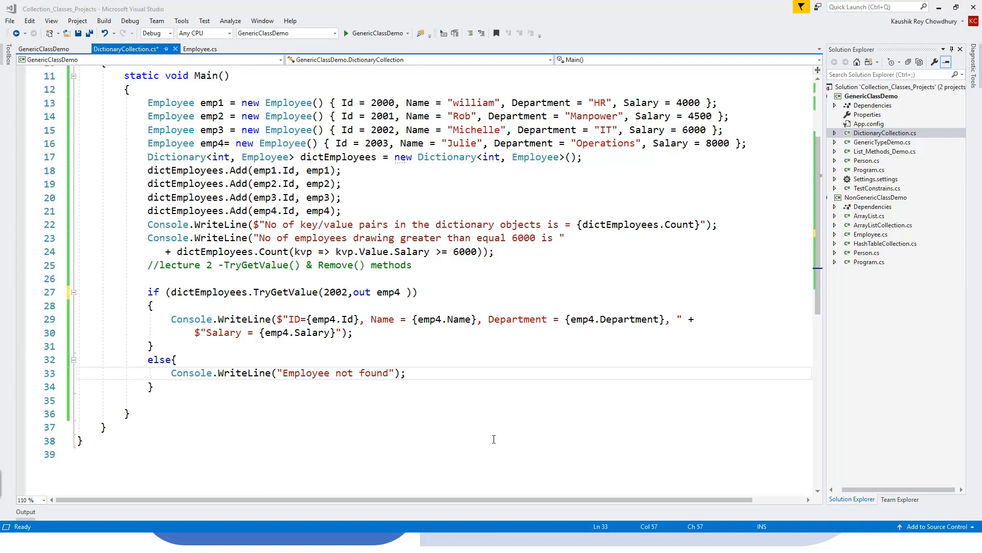
{"action": "mouse_move", "coordinate": [419, 373]}
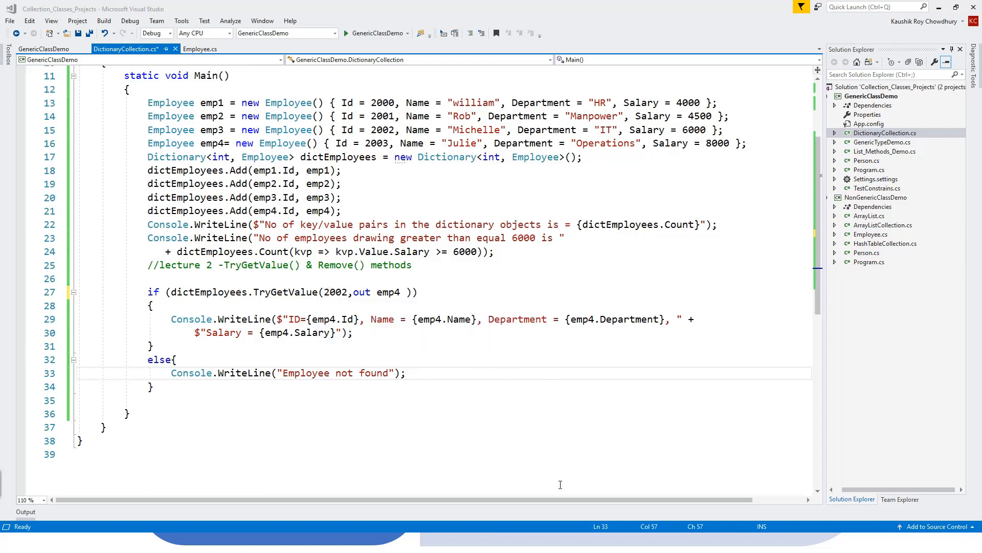
{"action": "mouse_move", "coordinate": [586, 447]}
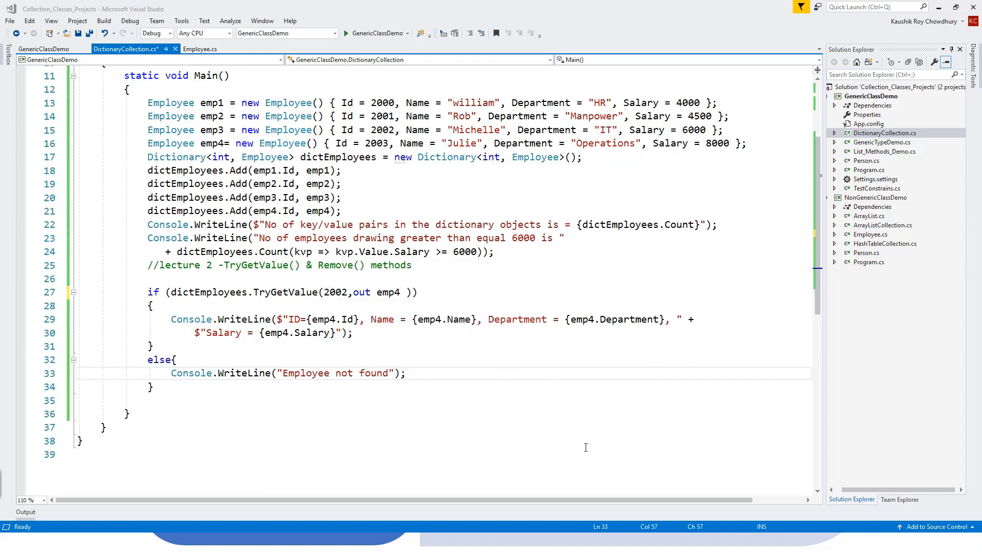
{"action": "mouse_move", "coordinate": [627, 379]}
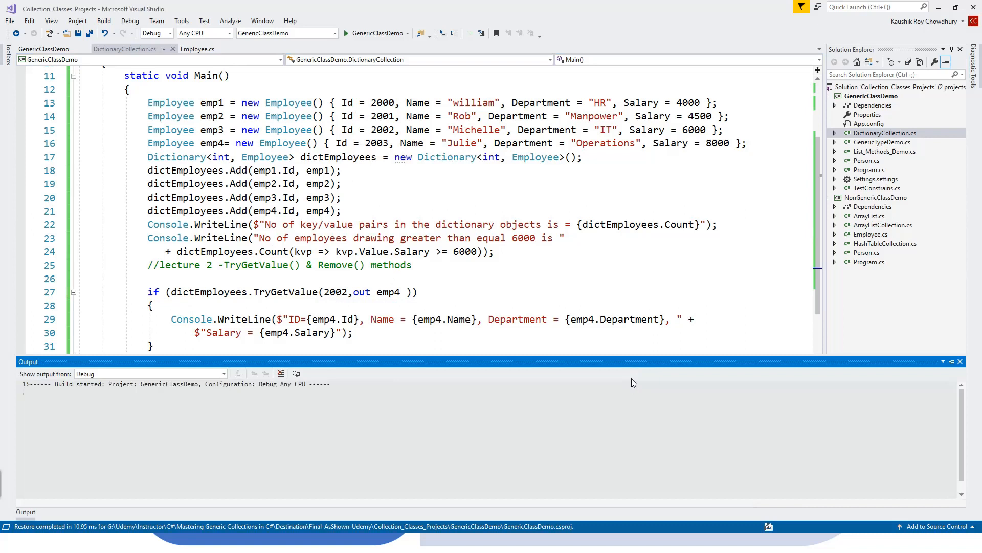
Rebuild and run to show employee 2002, Michelle, IT, salary 6000, then close the console
{"action": "key", "text": "F6"}
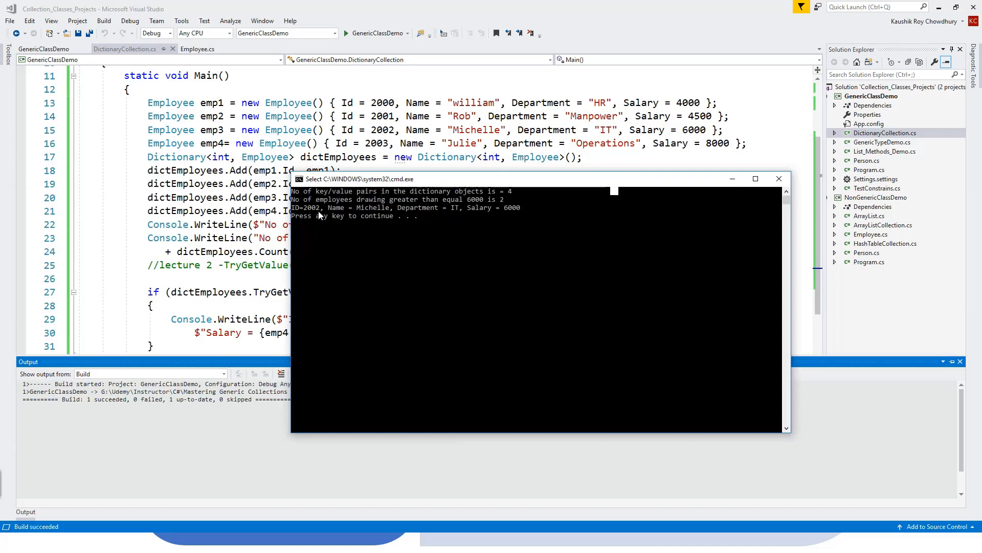
{"action": "mouse_move", "coordinate": [540, 235]}
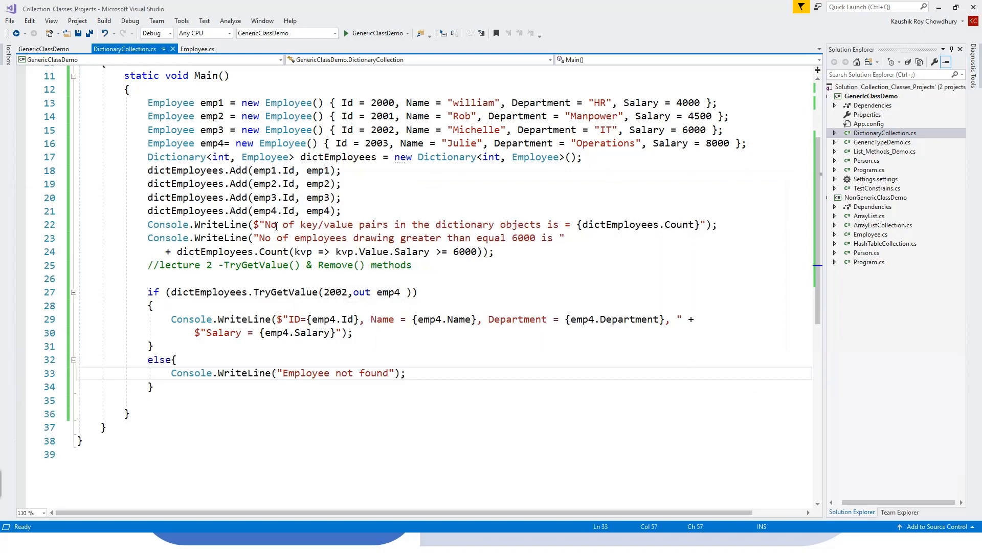
{"action": "mouse_move", "coordinate": [211, 130]}
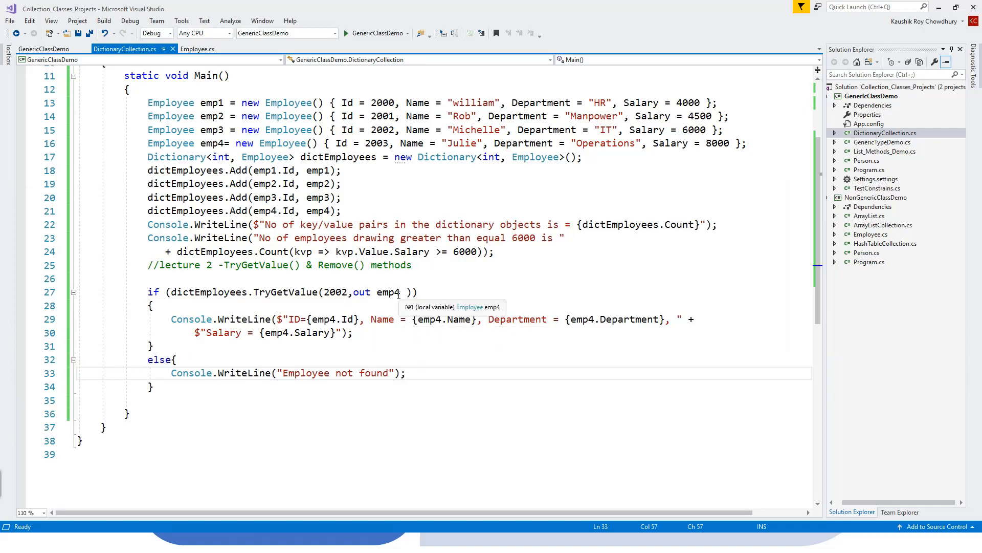
{"action": "mouse_move", "coordinate": [152, 289]}
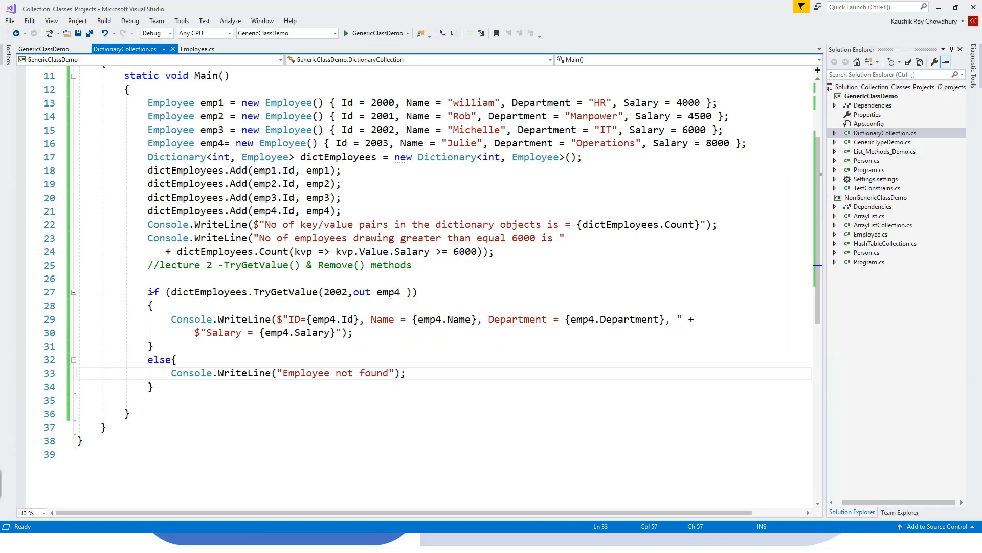
Declare Employee emp above the check and replace emp4 with emp in TryGetValue and the printout
{"action": "left_click", "coordinate": [150, 279]}
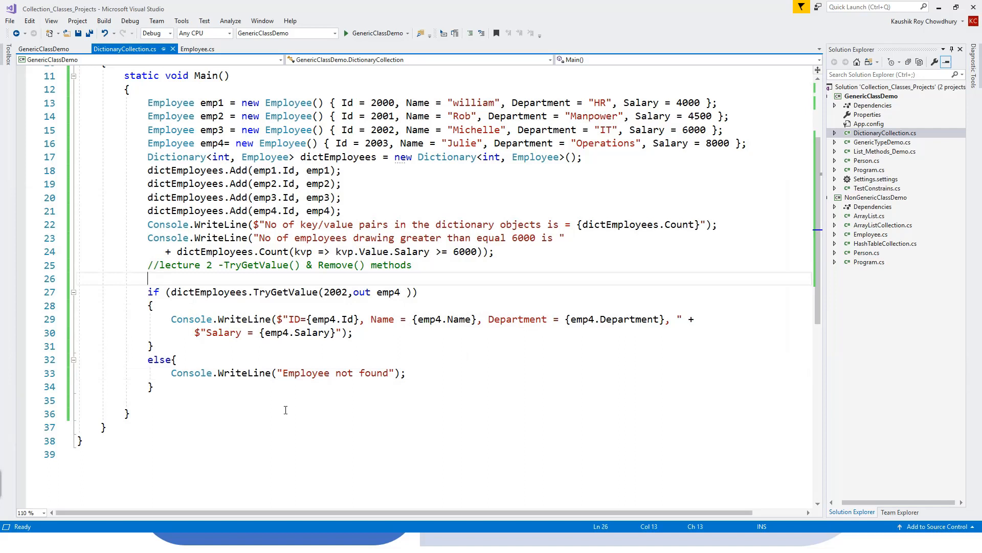
{"action": "type", "text": "Emp"}
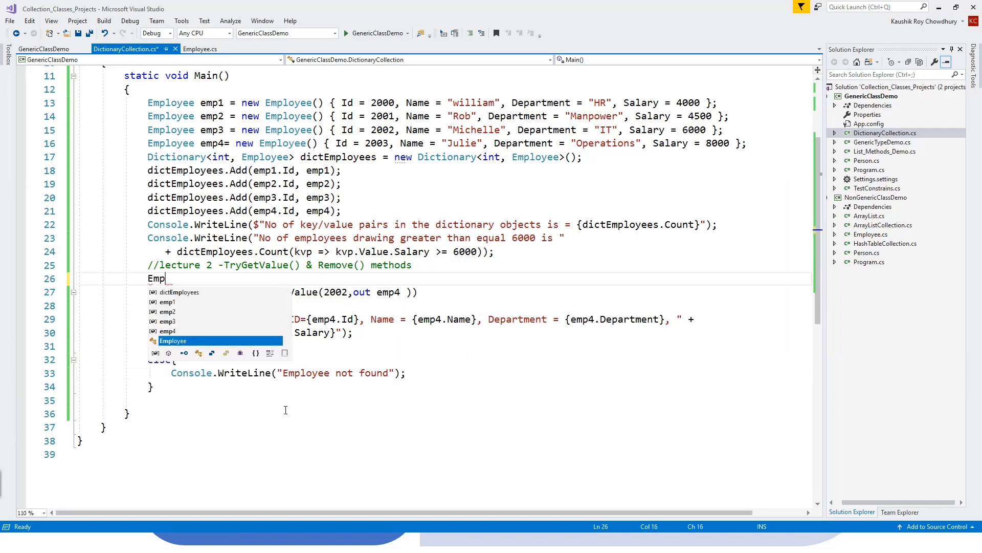
{"action": "type", "text": "loyee em"}
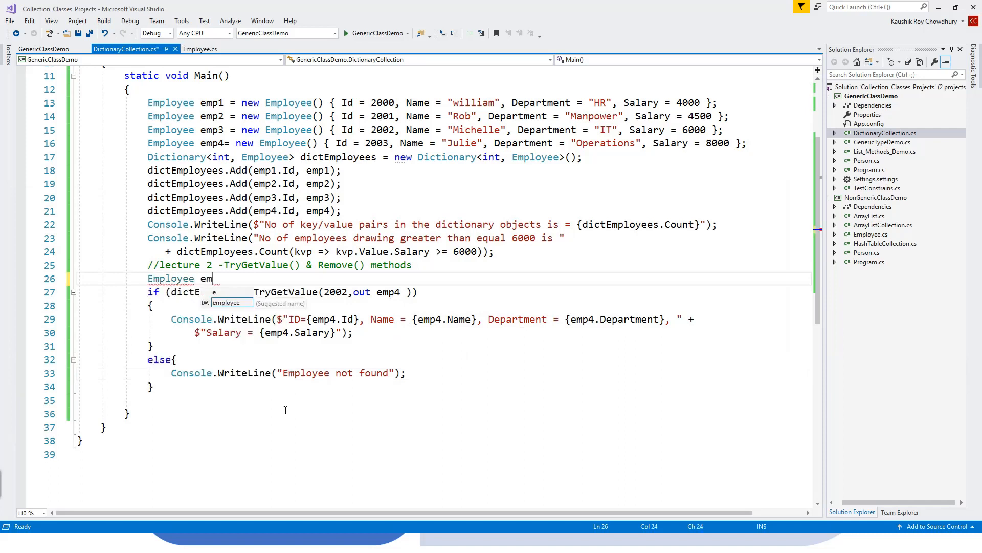
{"action": "type", "text": "p;"}
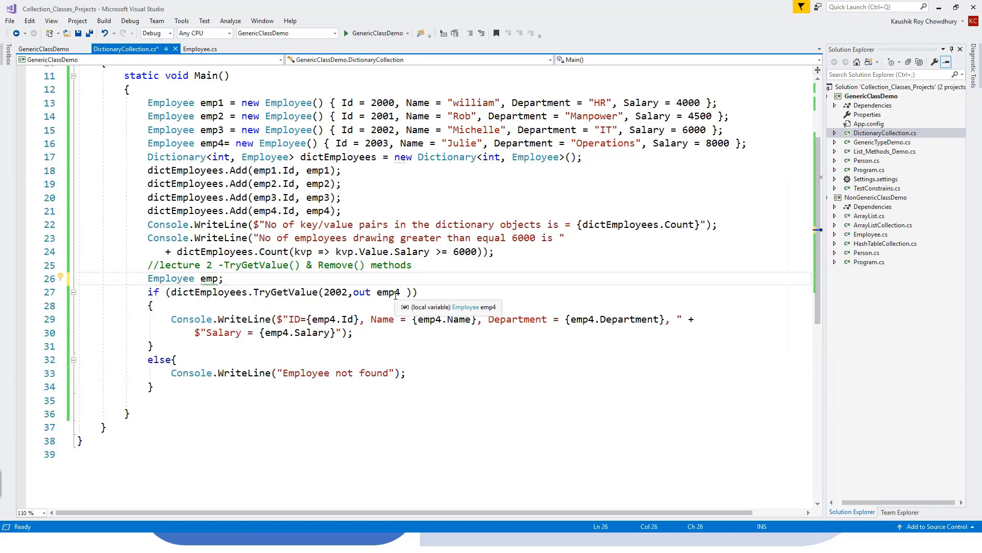
{"action": "mouse_move", "coordinate": [388, 299]}
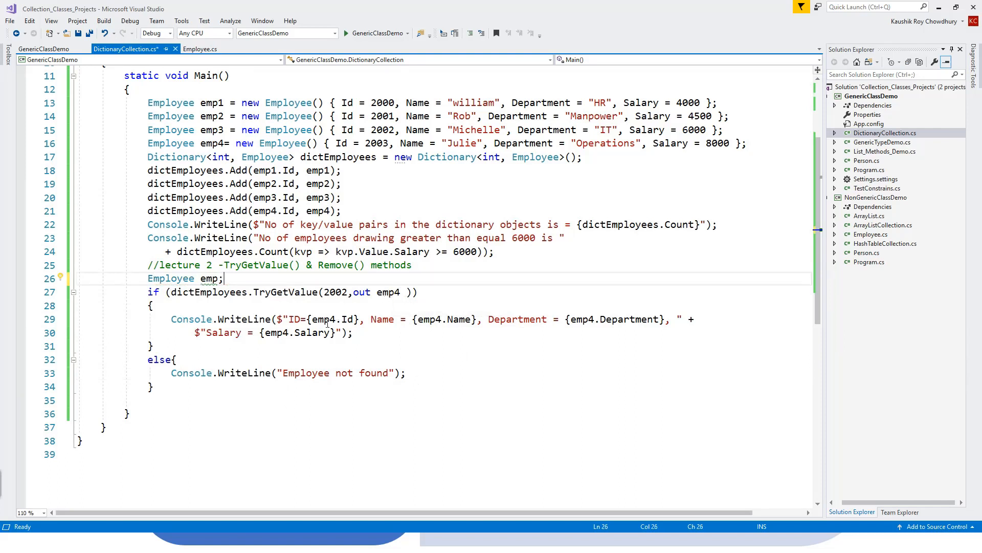
{"action": "mouse_move", "coordinate": [337, 319]}
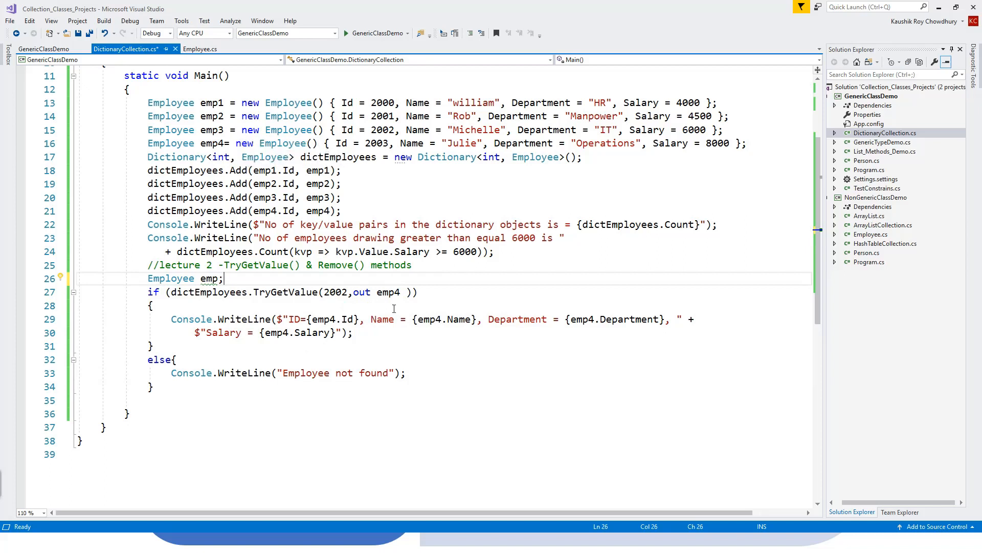
{"action": "left_click", "coordinate": [389, 292]}
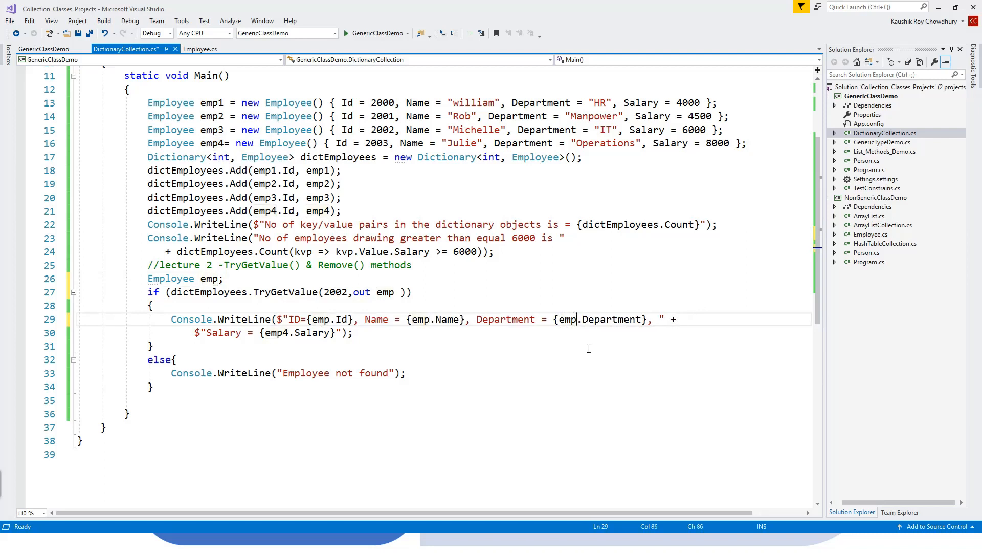
{"action": "left_click", "coordinate": [288, 333]}
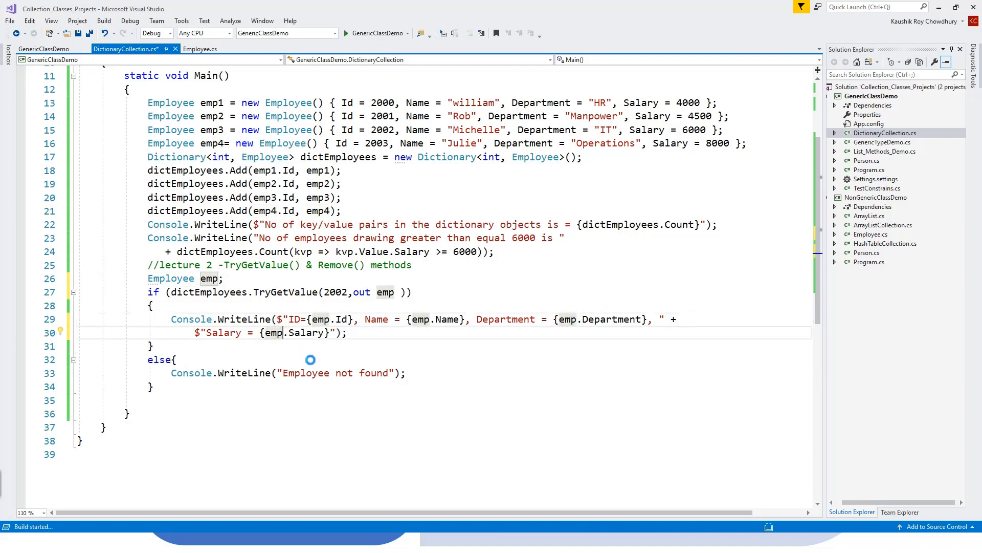
Add an empty line below the else block's closing brace inside Main
{"action": "left_click", "coordinate": [103, 21]}
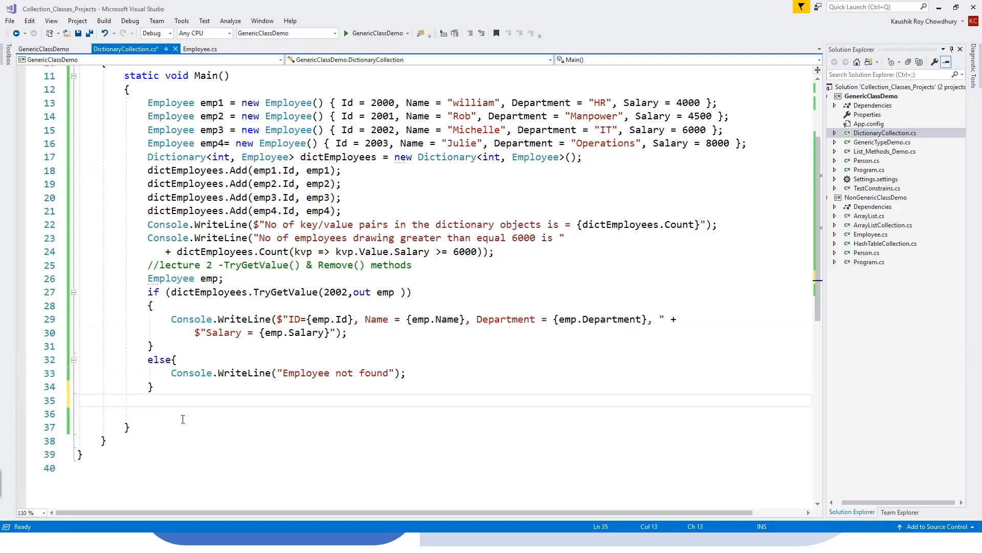
Type 'dictEmployees.Remove(2002);' on the new line below the else block
{"action": "type", "text": "dictEmployees"}
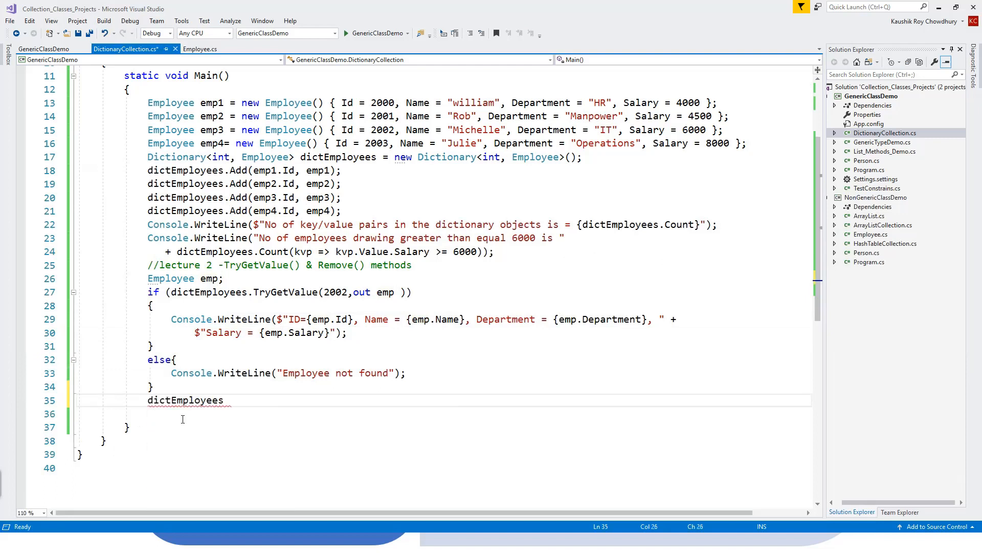
{"action": "type", "text": "."}
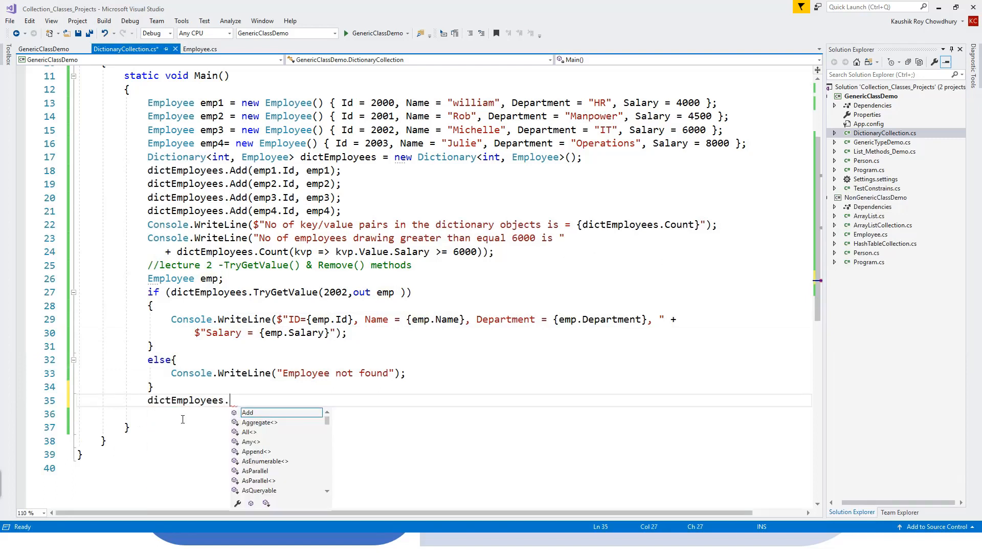
{"action": "type", "text": "Remove"}
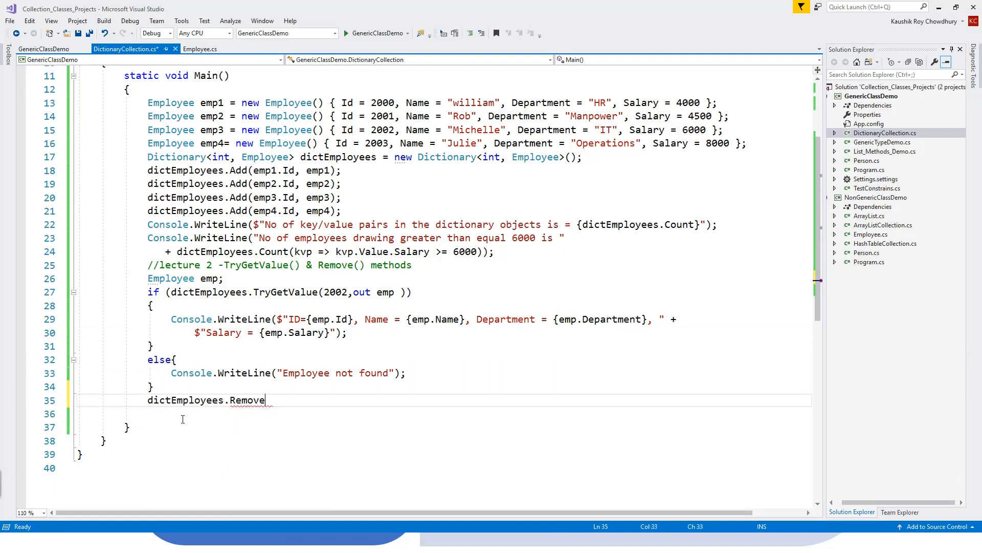
{"action": "type", "text": "("}
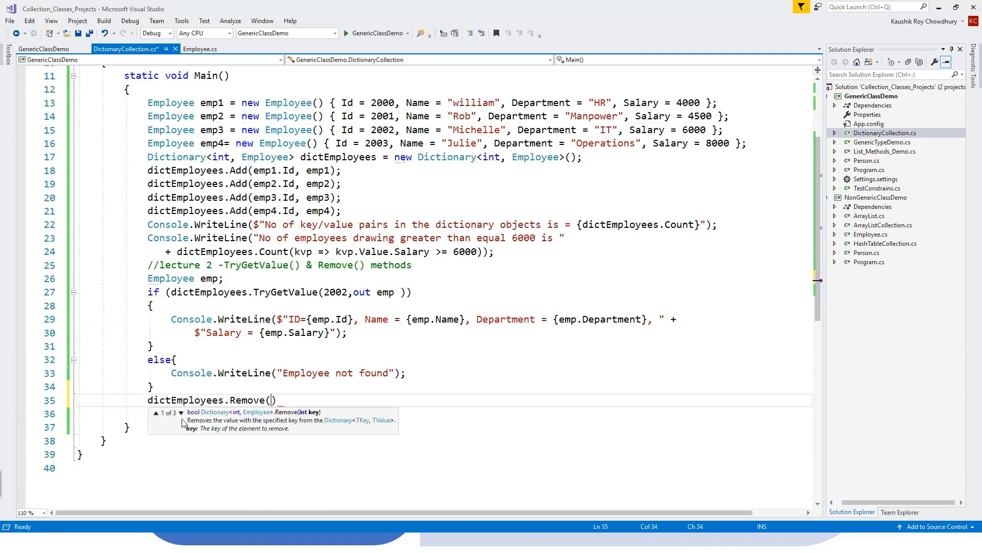
{"action": "type", "text": "2"}
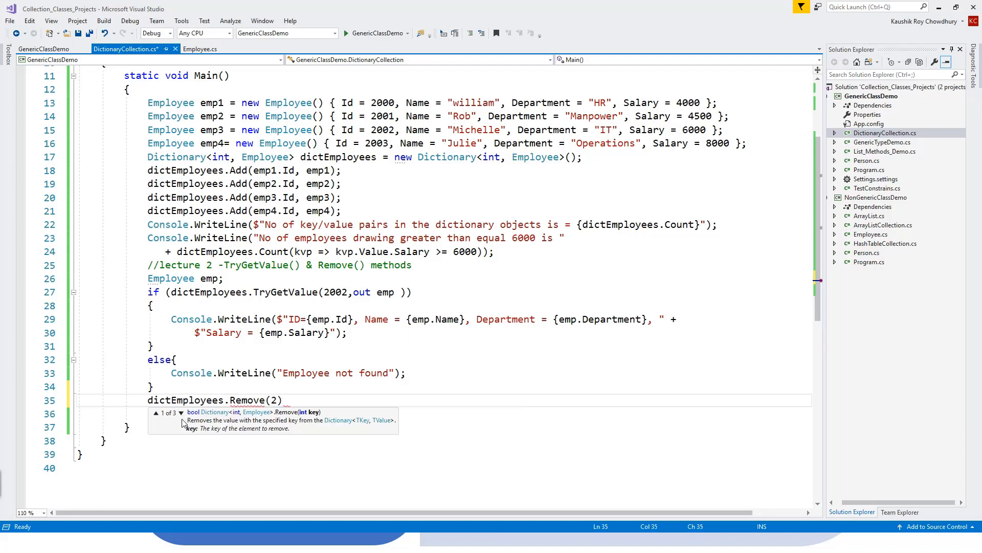
{"action": "type", "text": "002"}
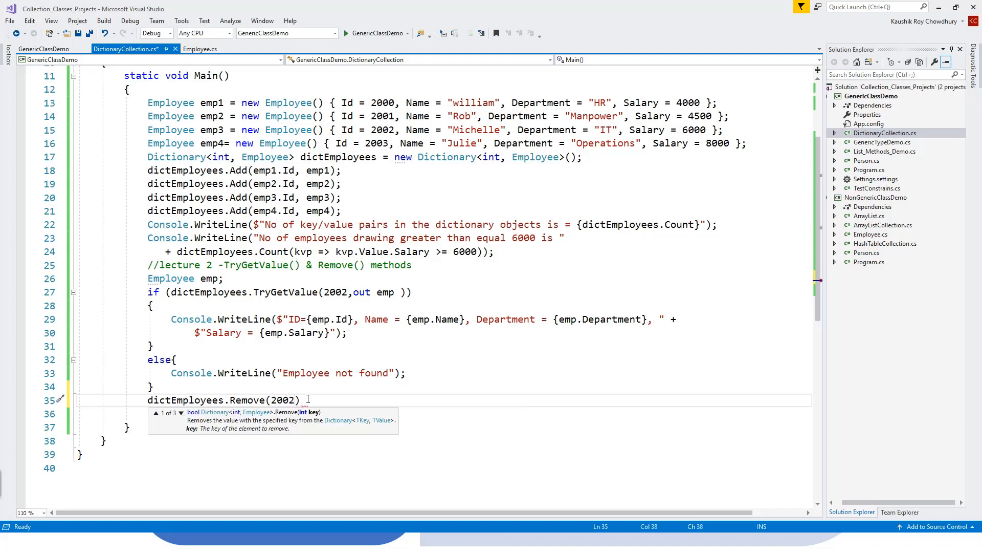
{"action": "type", "text": ";"}
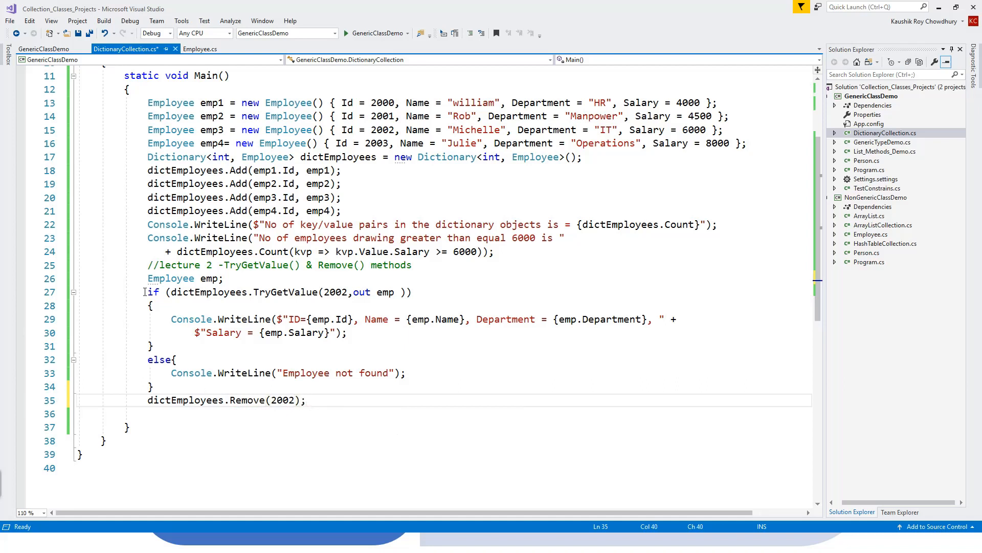
Duplicate the TryGetValue if/else check with its printouts below the Remove line
{"action": "left_click", "coordinate": [306, 400]}
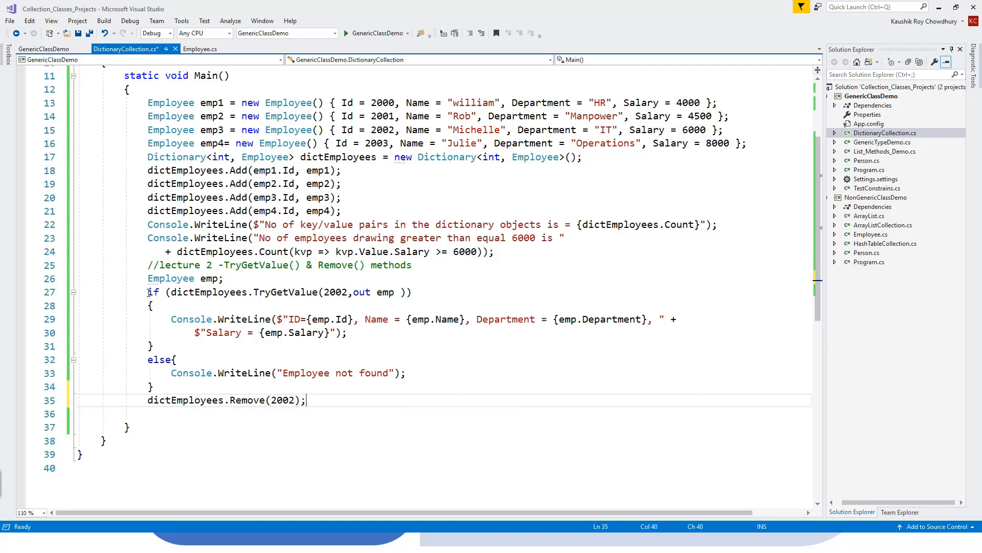
{"action": "left_click_drag", "start_coordinate": [148, 292], "coordinate": [153, 387]}
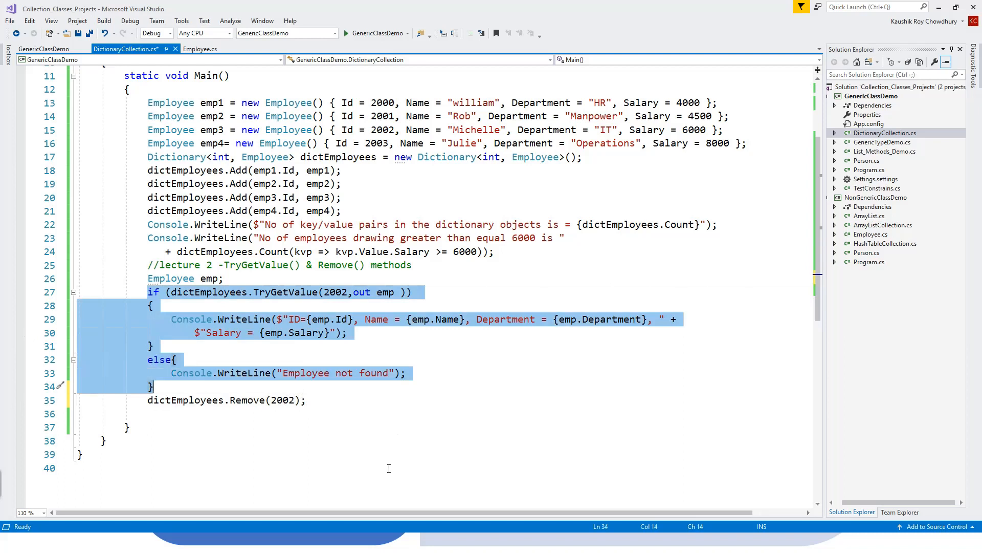
{"action": "left_click", "coordinate": [307, 399]}
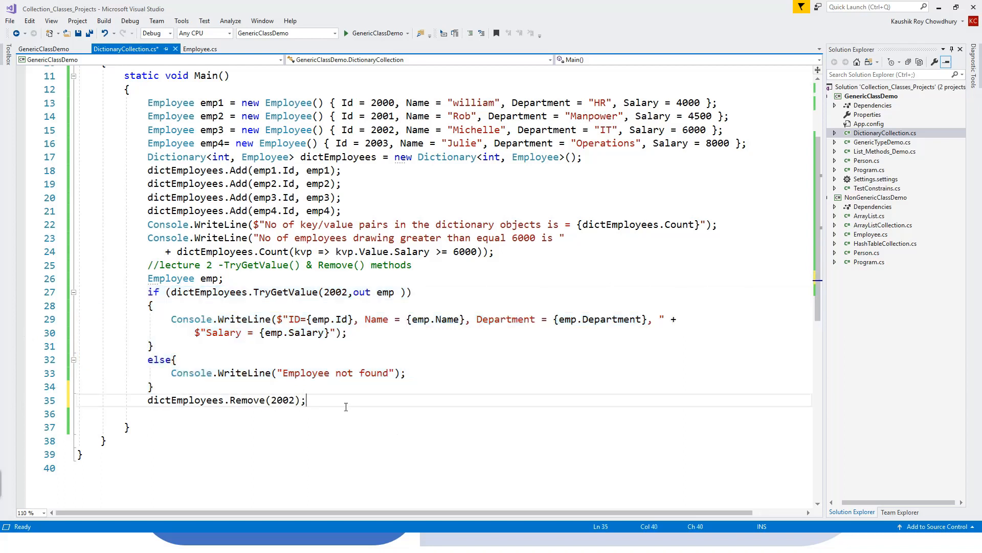
{"action": "key", "text": "enter"}
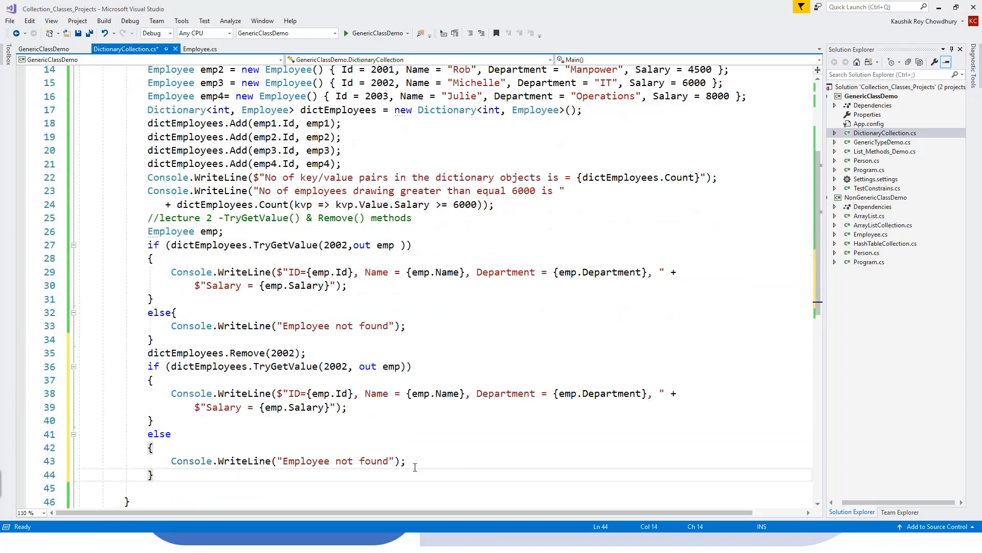
{"action": "double_click", "coordinate": [304, 460]}
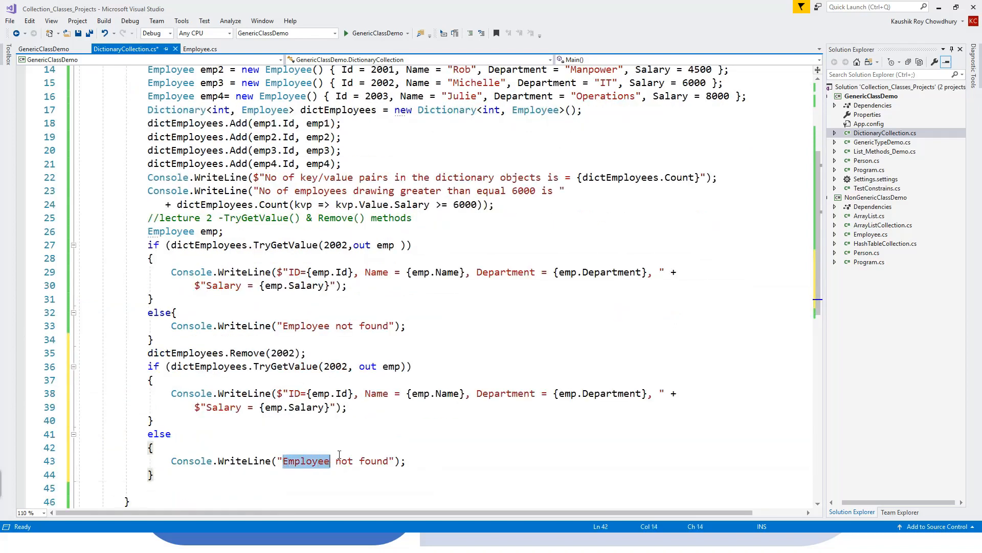